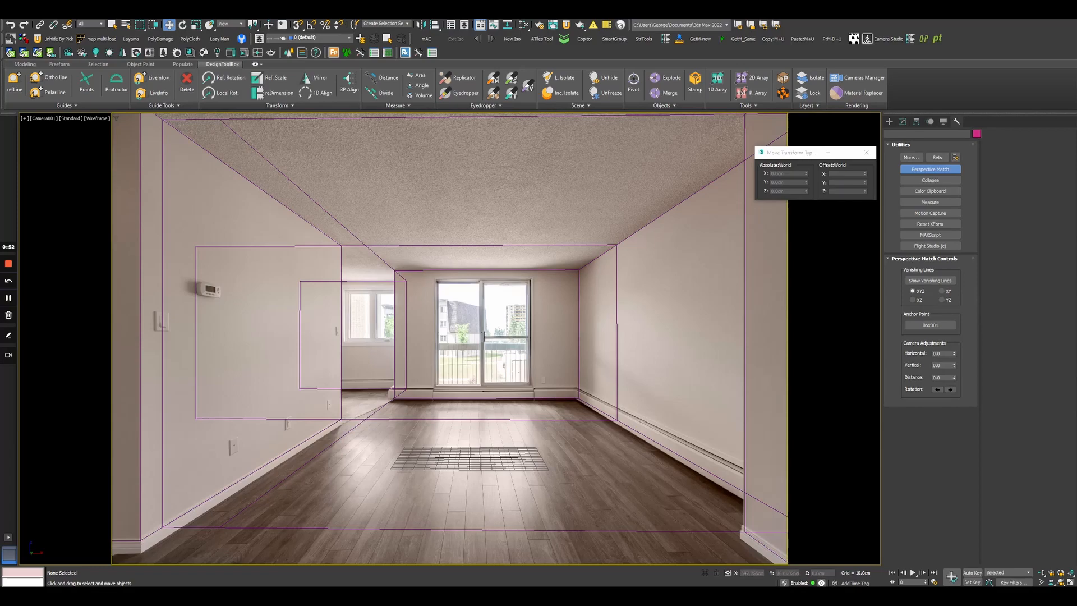
Switch to the Facebook group post in the browser and scroll to the shared room screenshot
click(39, 118)
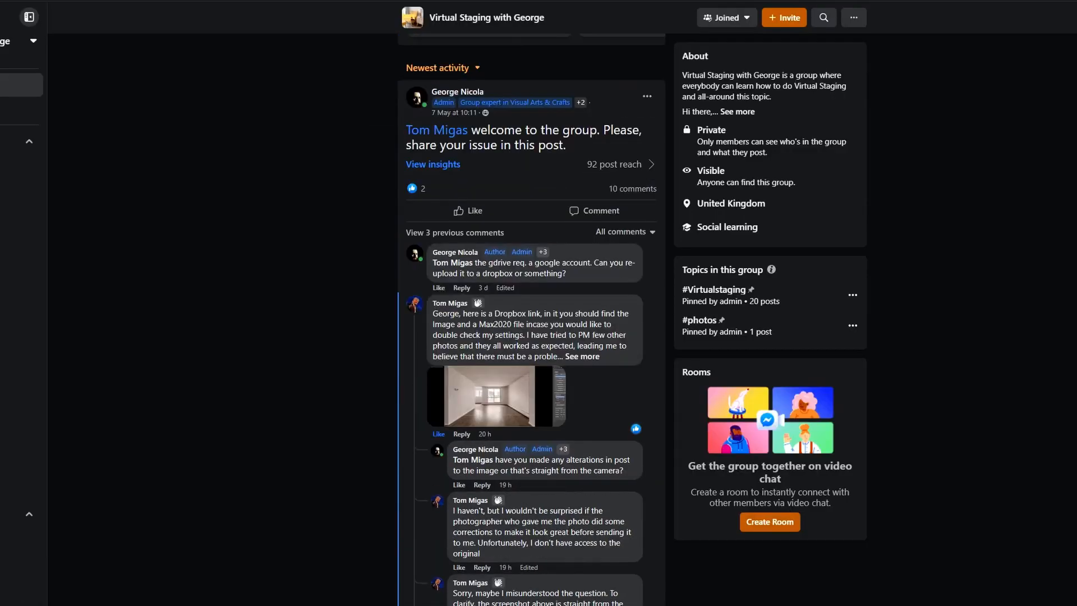
scroll(down, 3)
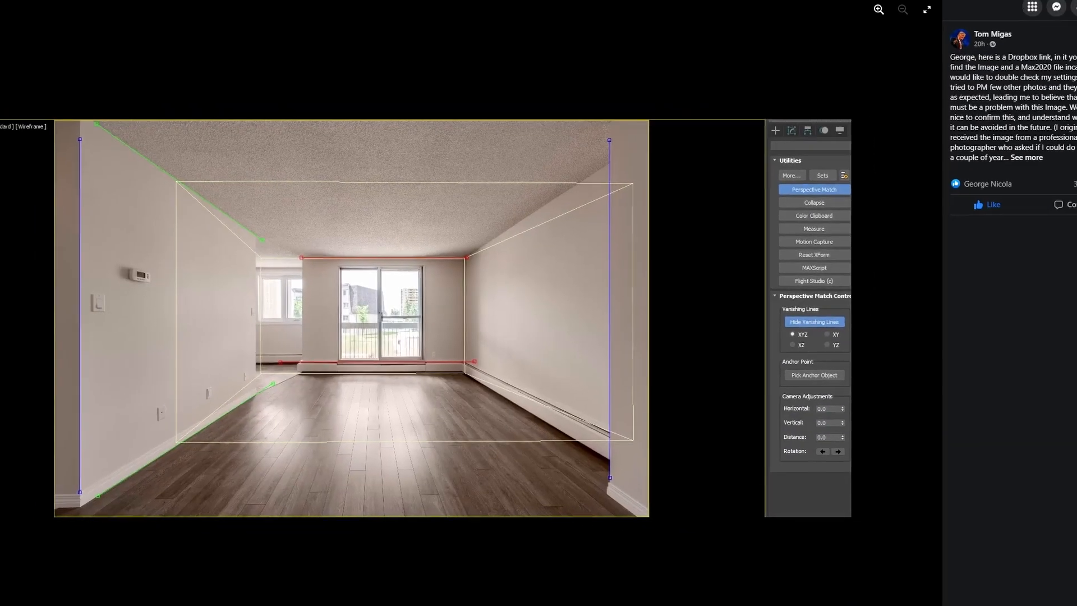
click(1027, 157)
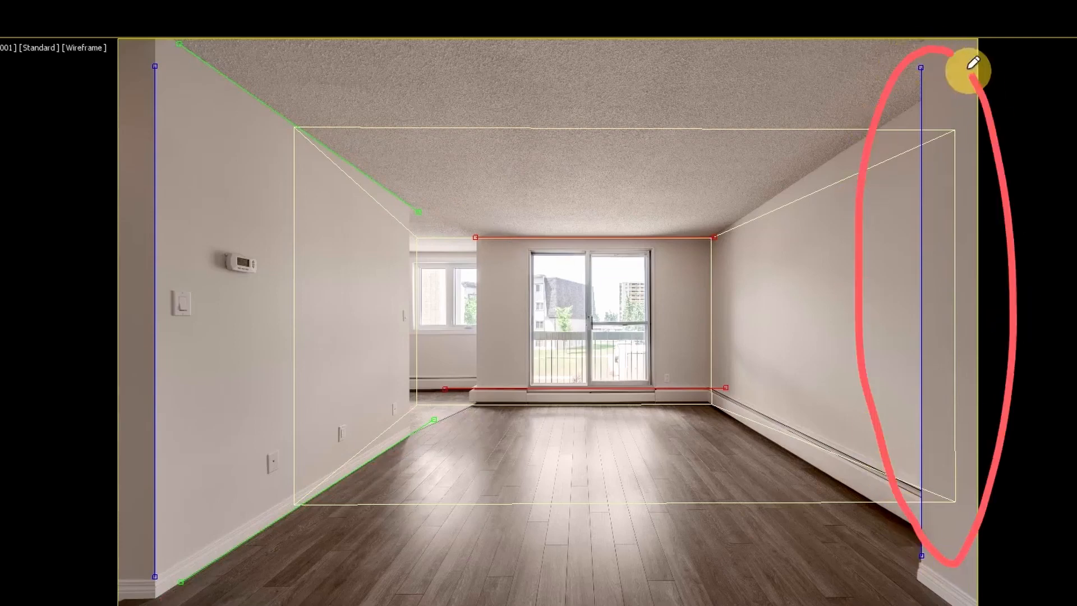
mouse_move(934, 472)
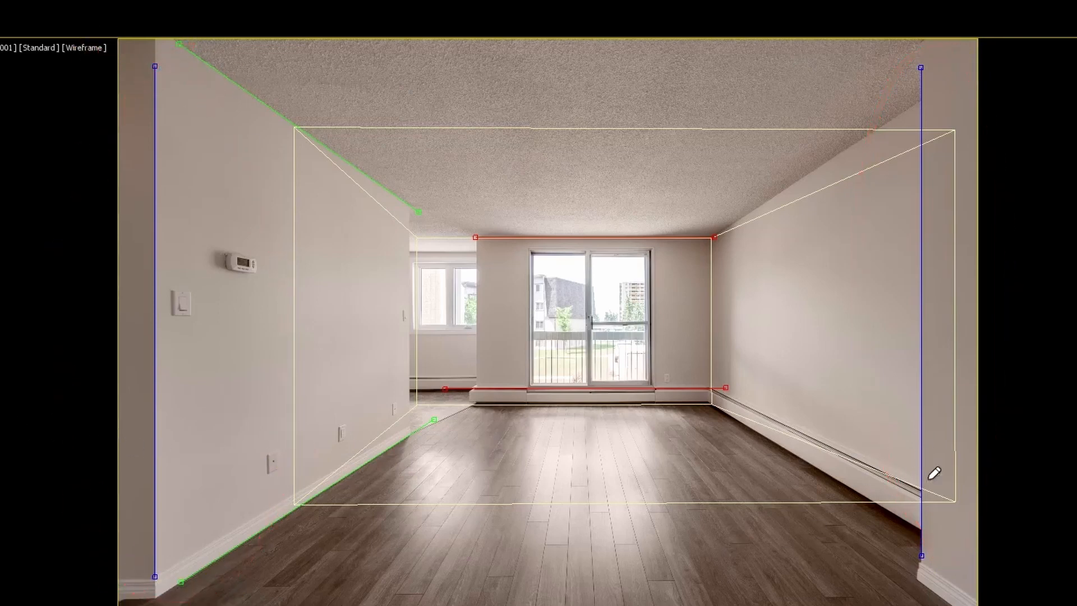
mouse_move(932, 139)
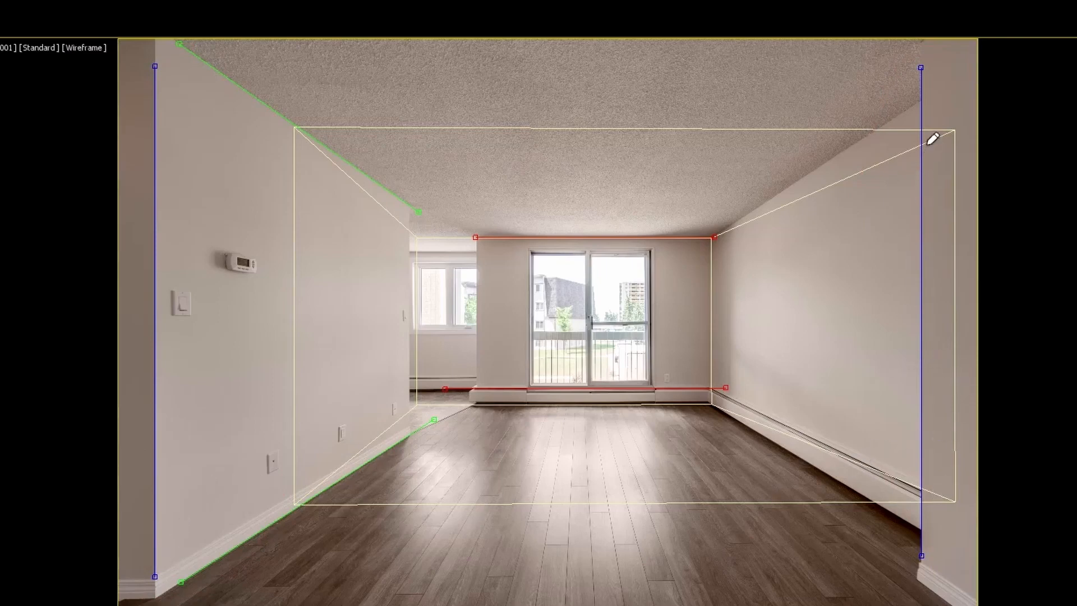
mouse_move(940, 484)
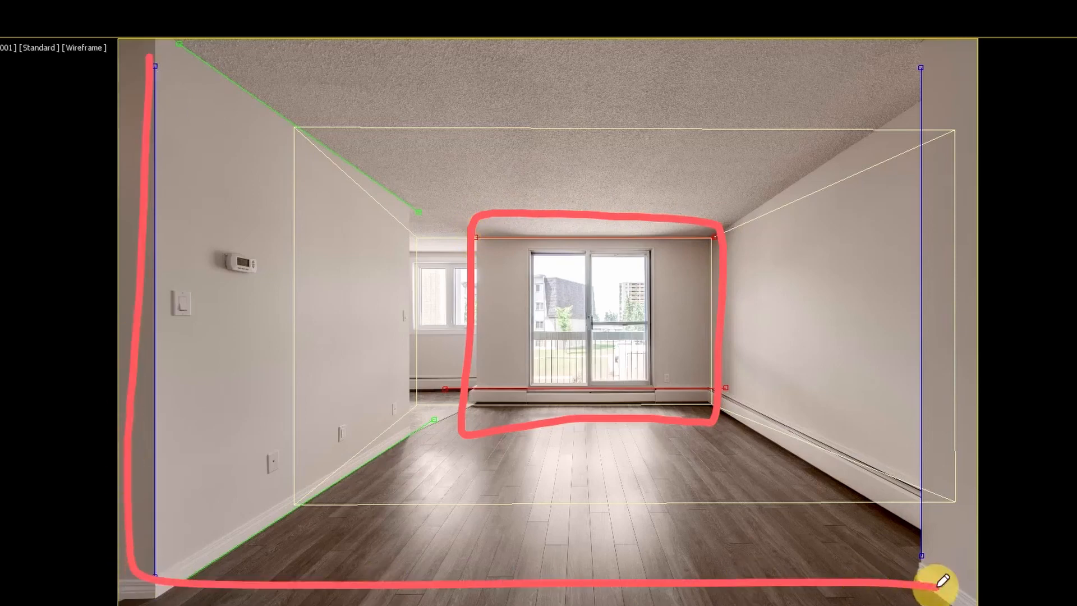
drag(934, 581, 921, 49)
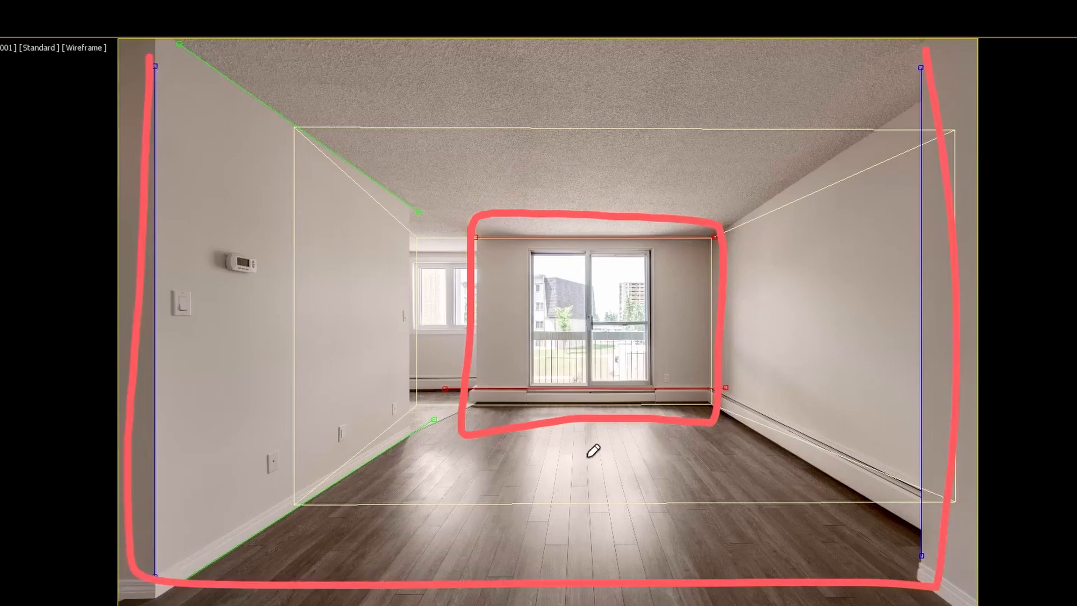
click(592, 452)
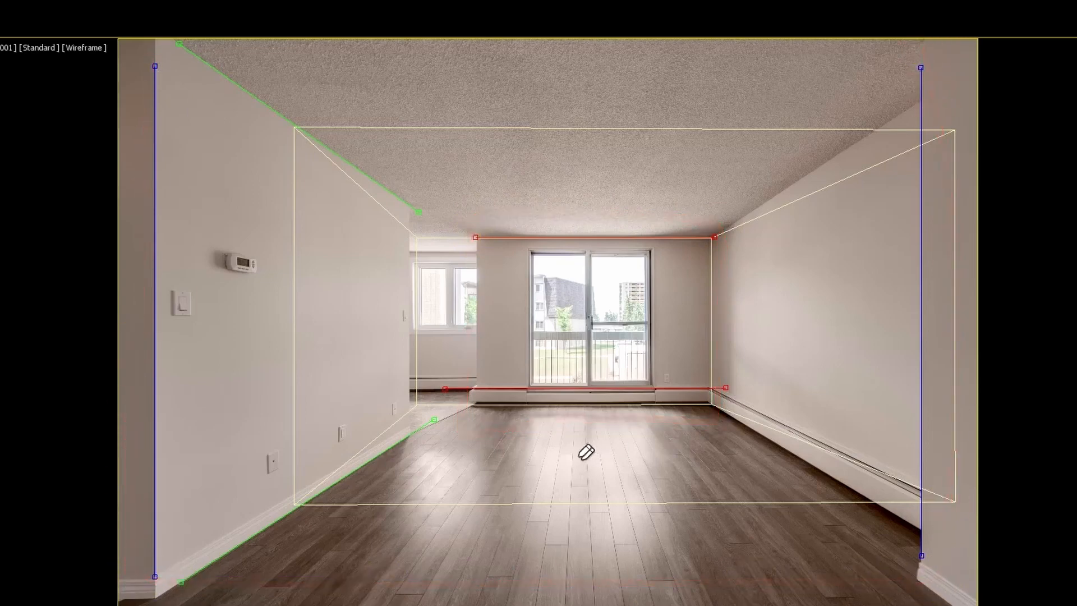
mouse_move(865, 327)
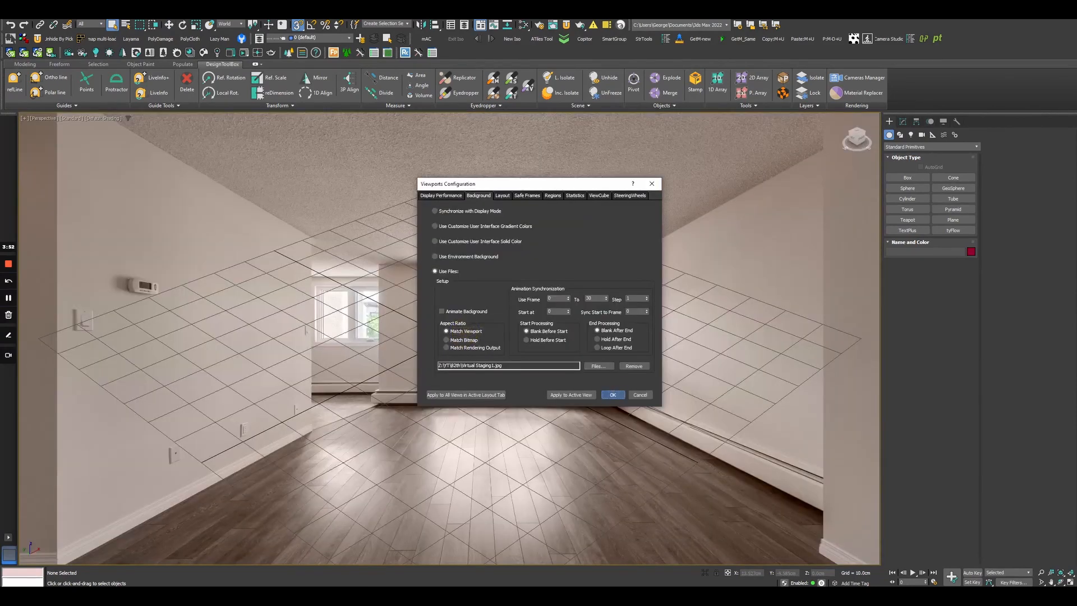
Confirm the apartment photo as the perspective viewport background
click(613, 395)
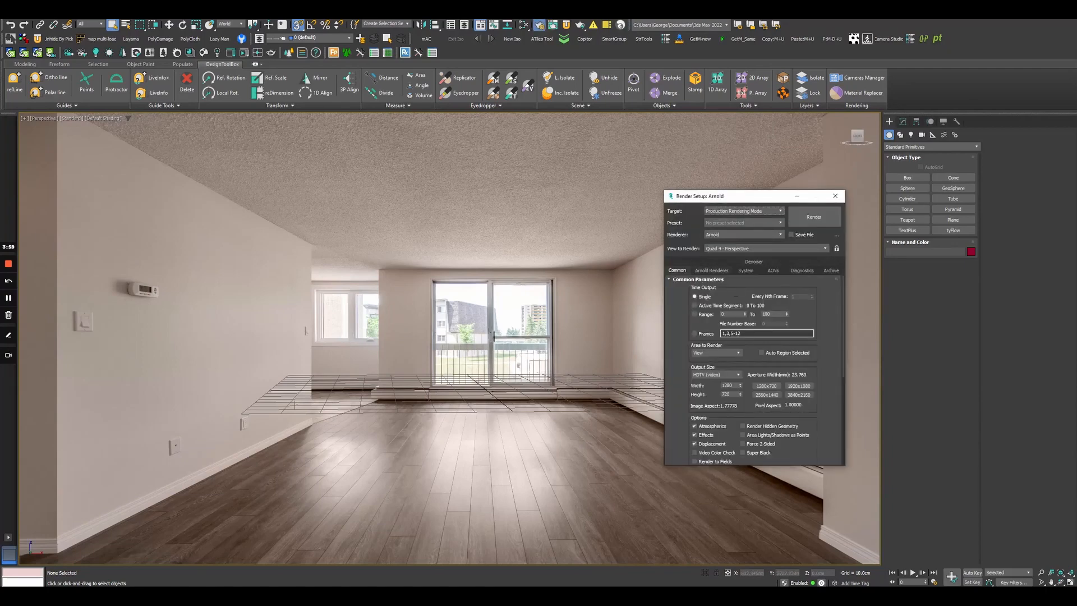
Set a custom render output size of 7360 width by 4912 height
click(717, 374)
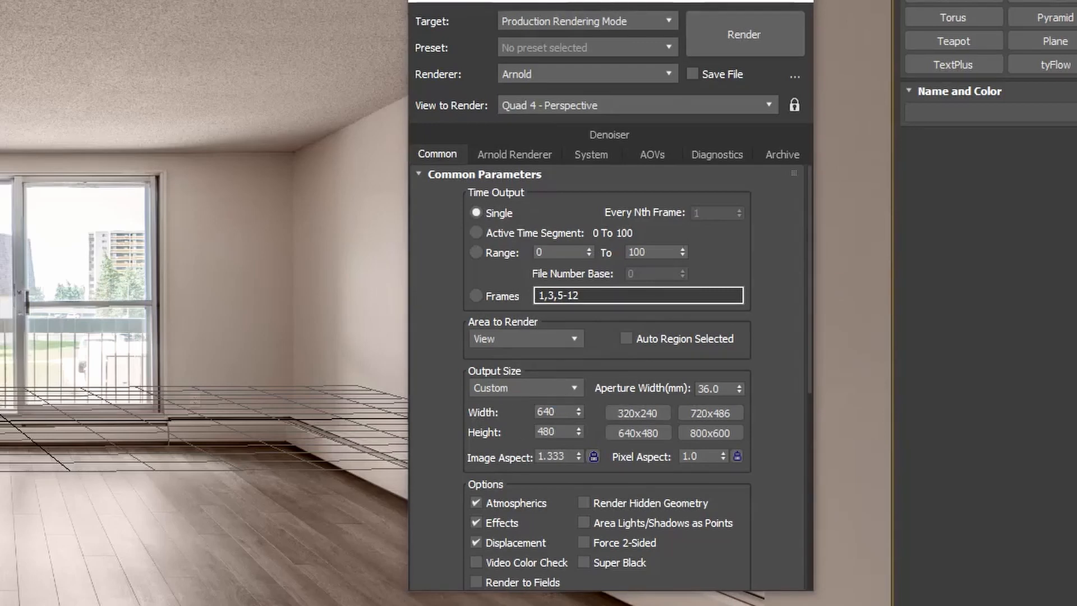
text(7360)
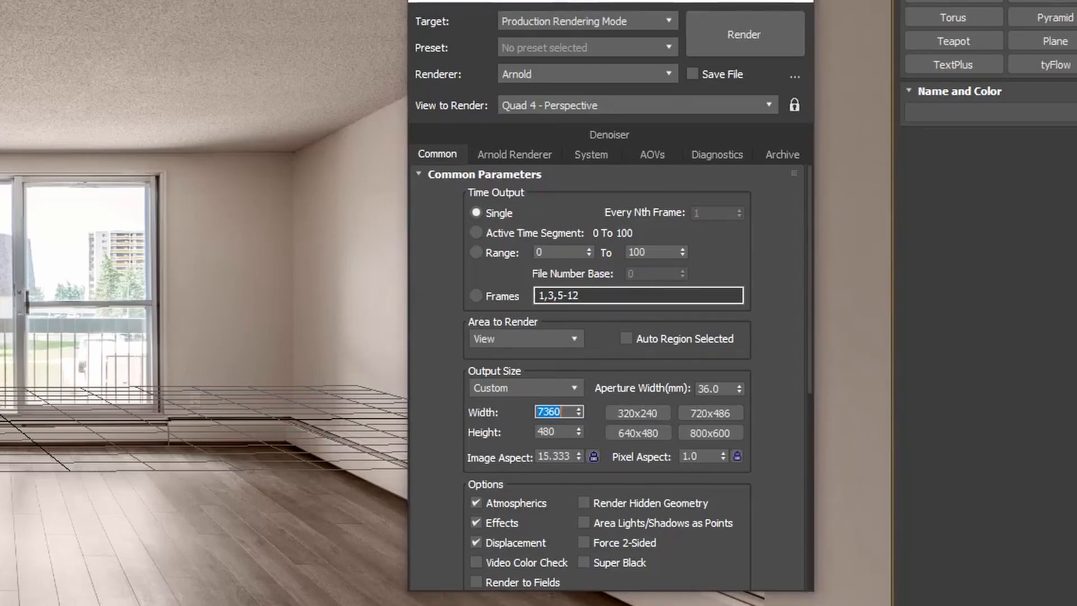
click(554, 432)
text(4912)
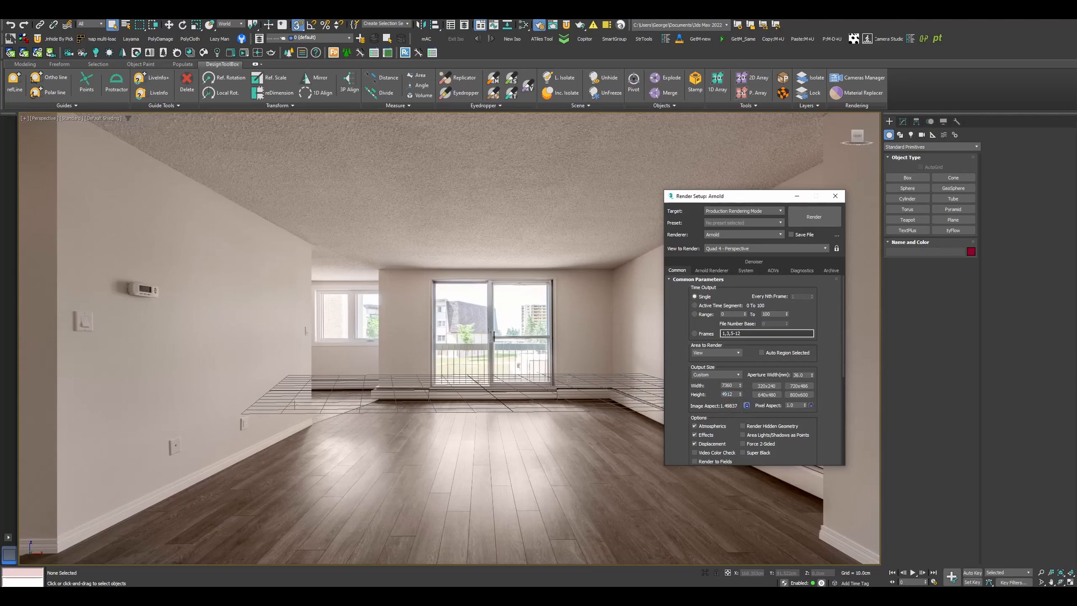
triple_click(730, 386)
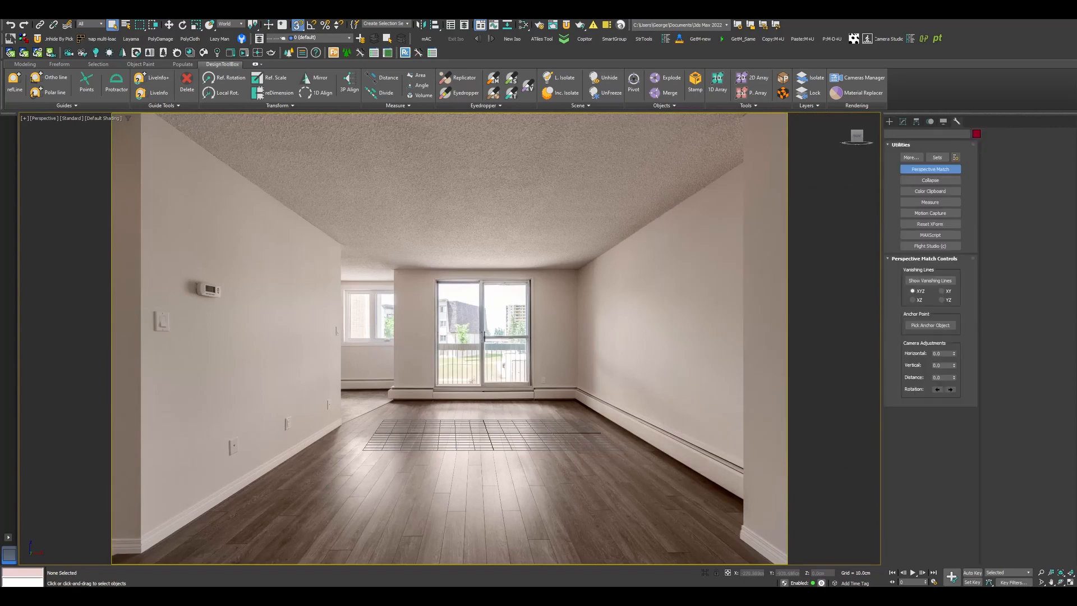
Turn on Show Vanishing Lines in the Perspective Match utility
click(930, 280)
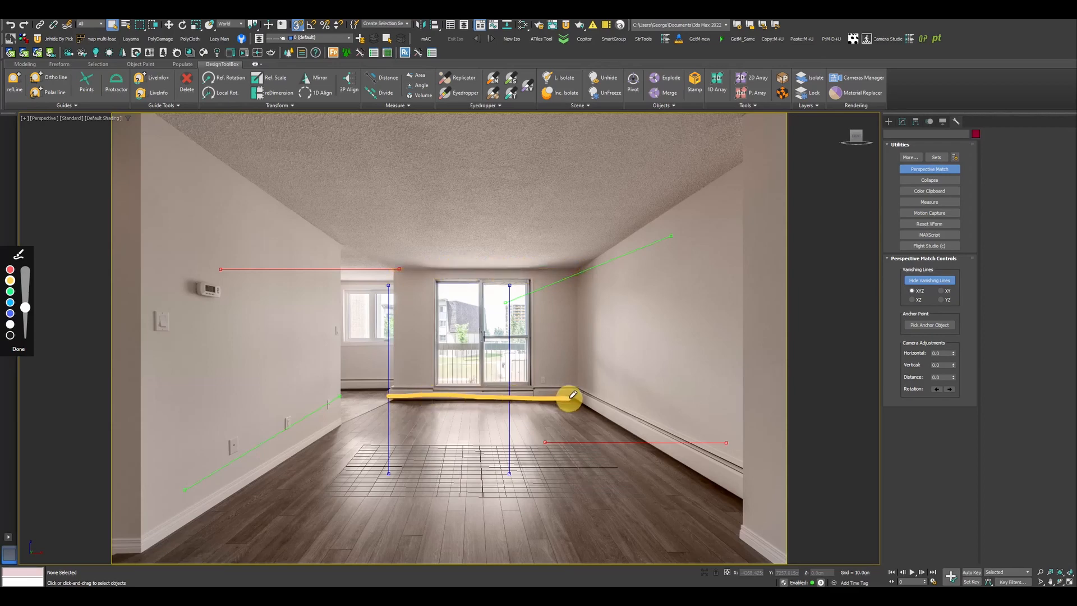
Drag the first vanishing line endpoints into place, bringing the left line to the floor edge
drag(570, 395, 494, 343)
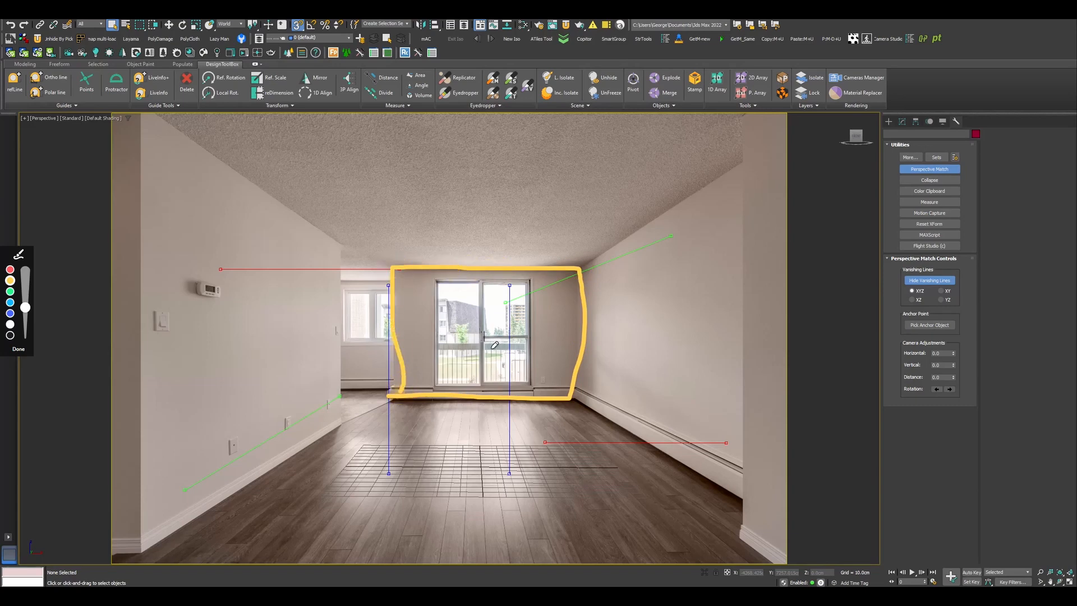
drag(357, 323, 495, 350)
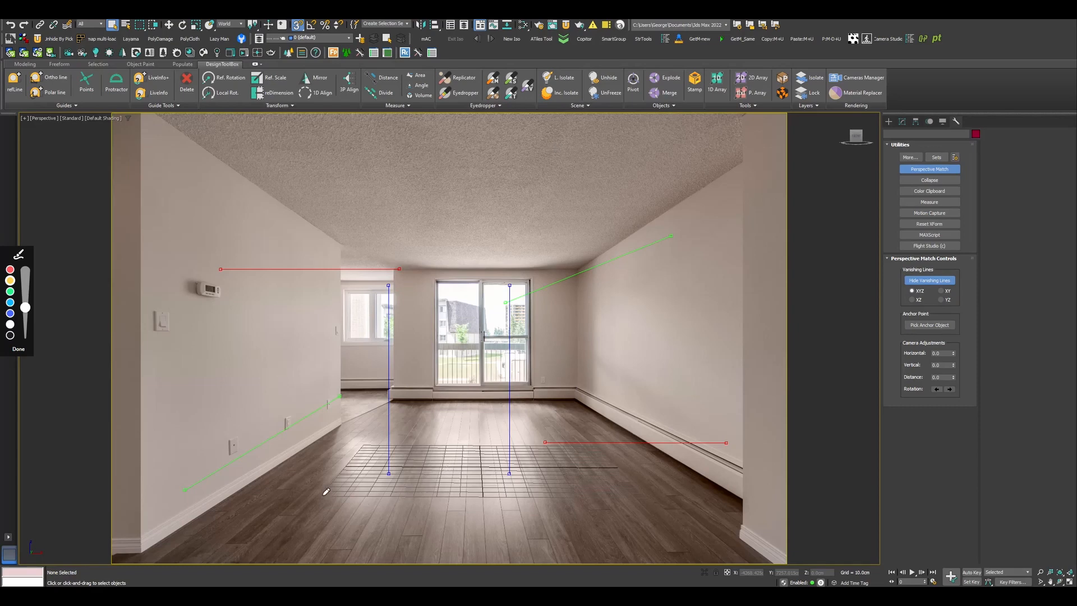
mouse_move(556, 143)
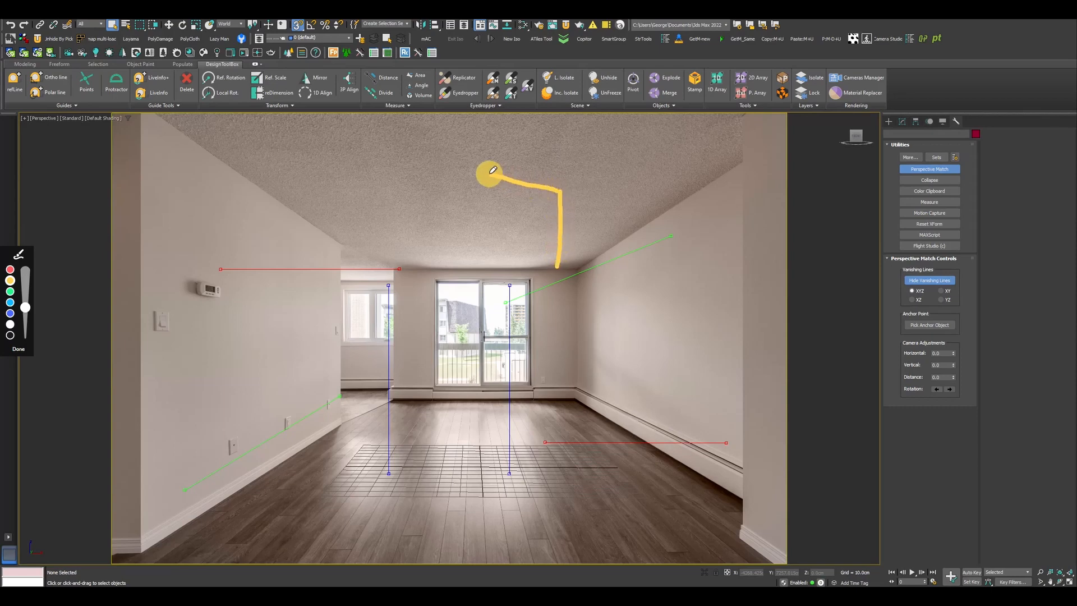
drag(488, 170, 385, 150)
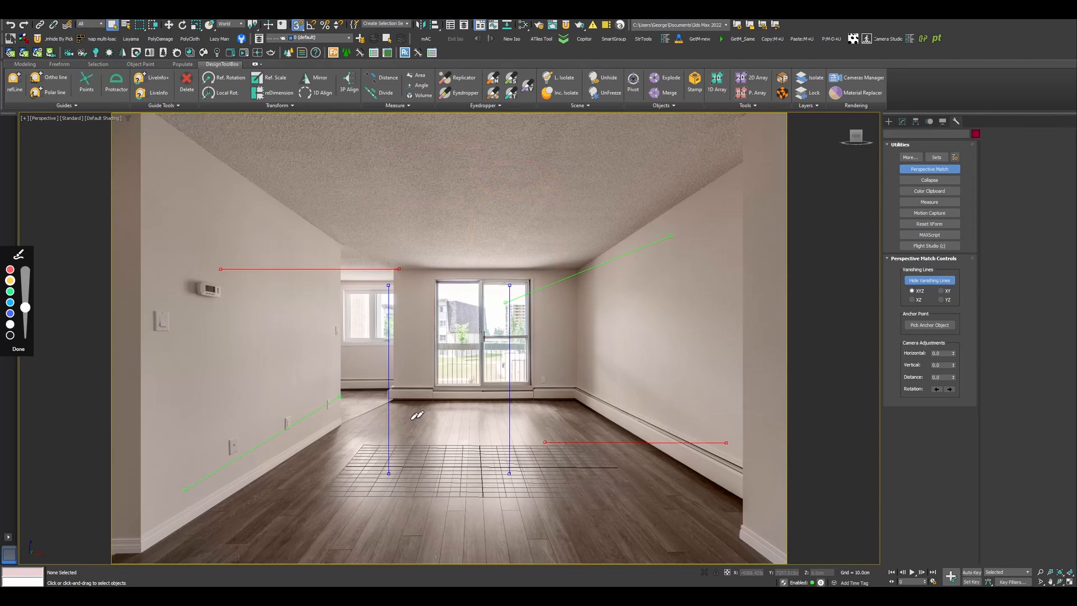
mouse_move(407, 345)
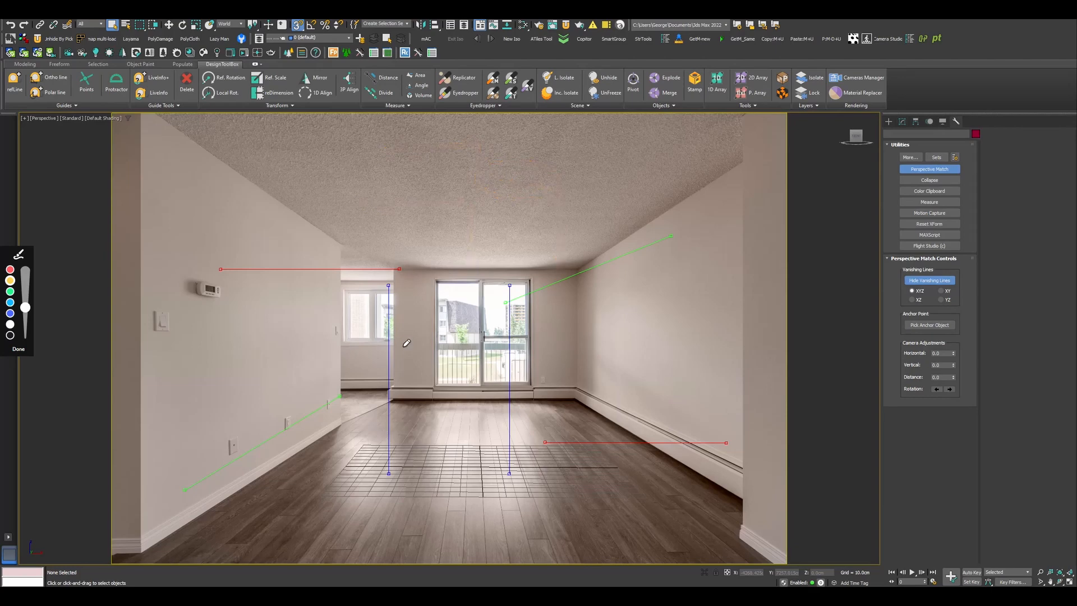
mouse_move(411, 375)
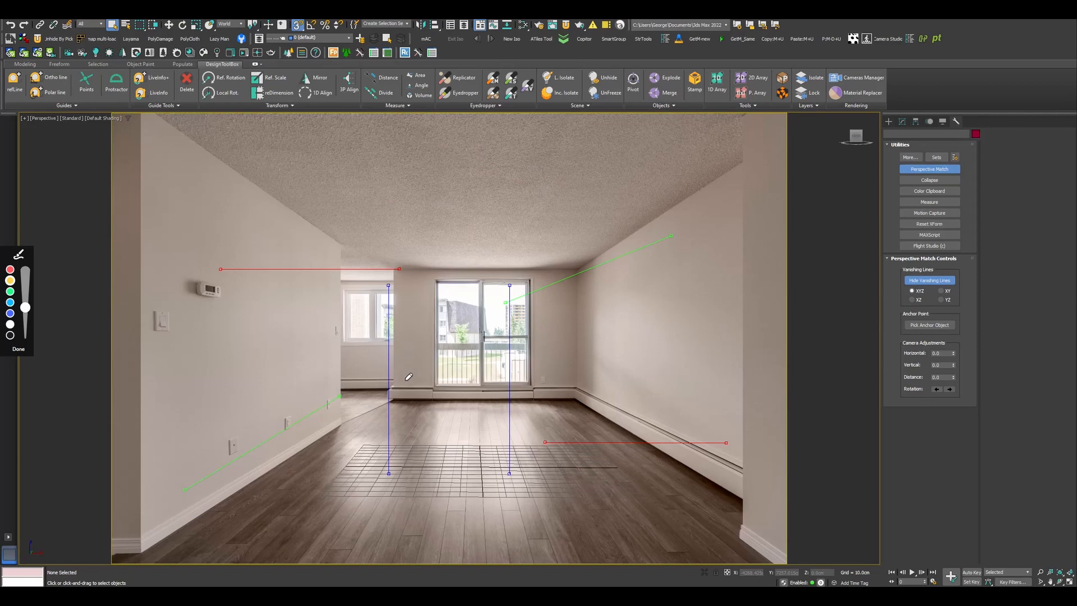
mouse_move(392, 292)
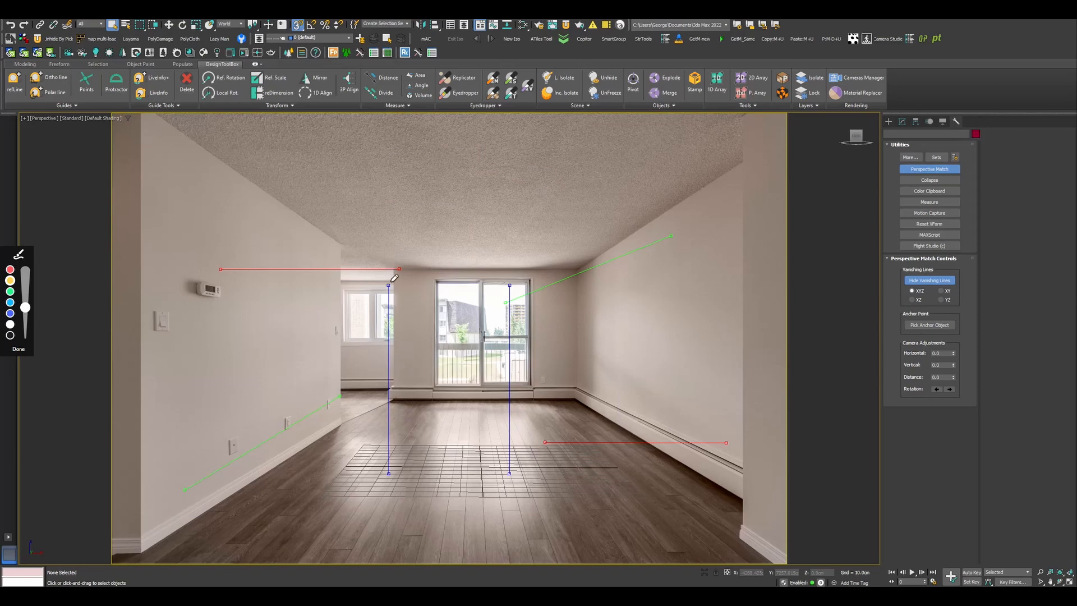
mouse_move(395, 307)
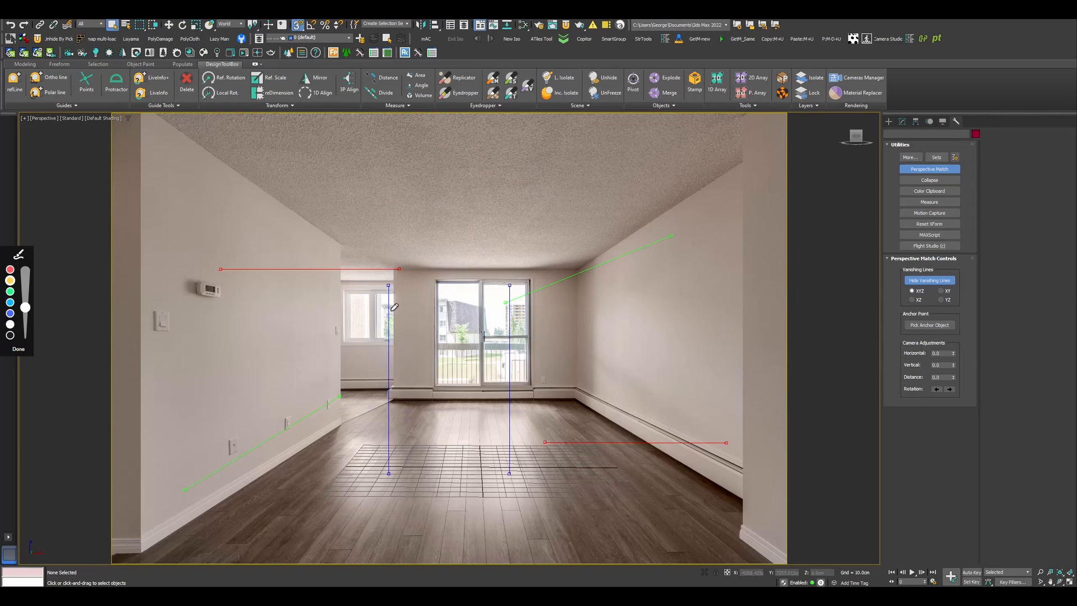
mouse_move(537, 478)
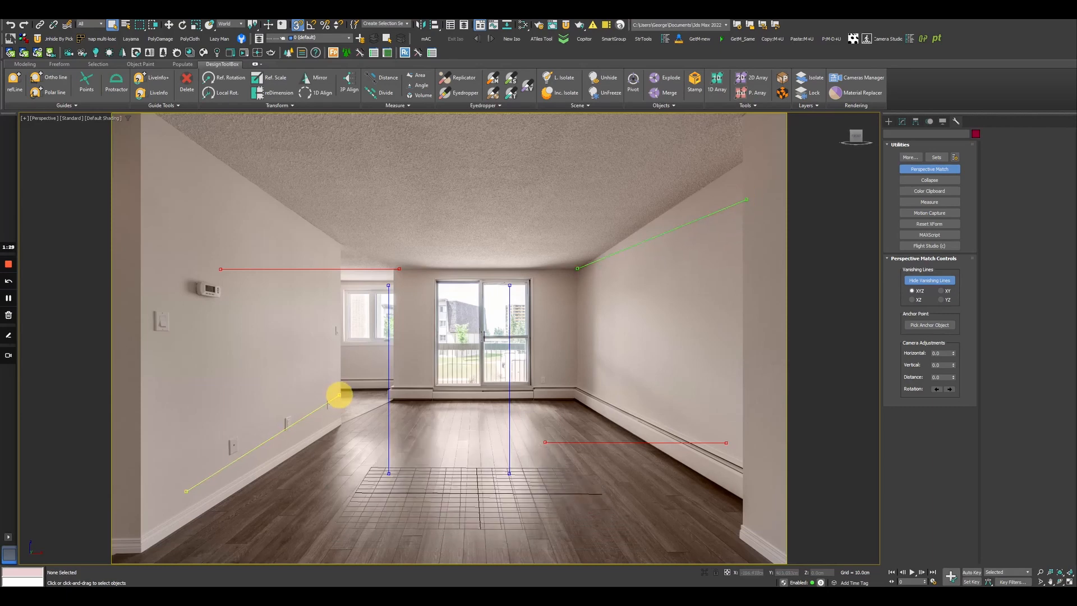
drag(340, 395, 156, 527)
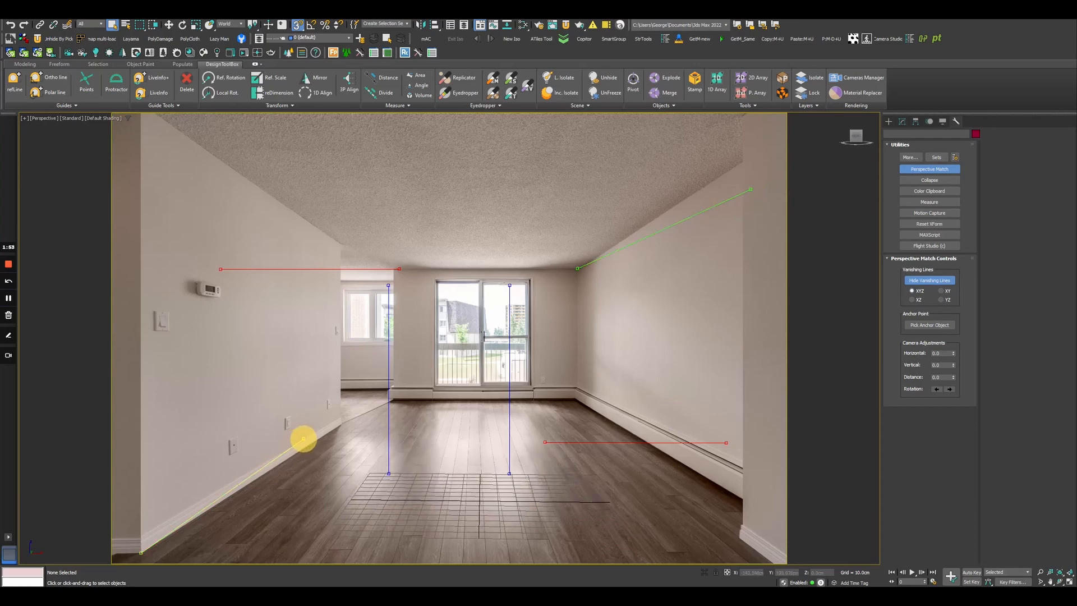
Fit green lines to floor and ceiling edges, red to the back-wall floor, vertical to a corner
drag(302, 440, 751, 181)
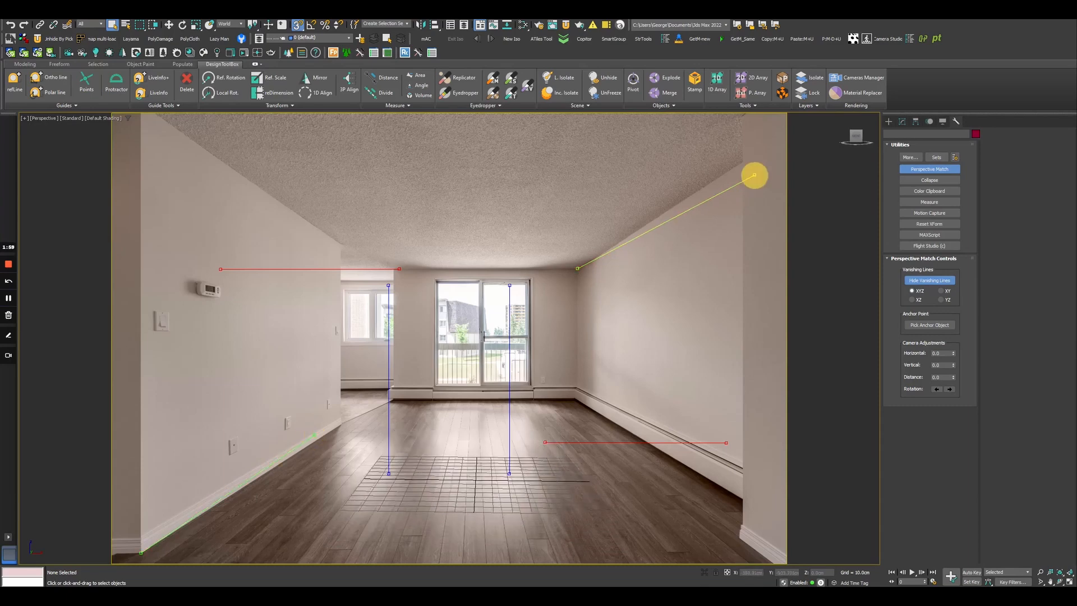
drag(754, 175, 754, 171)
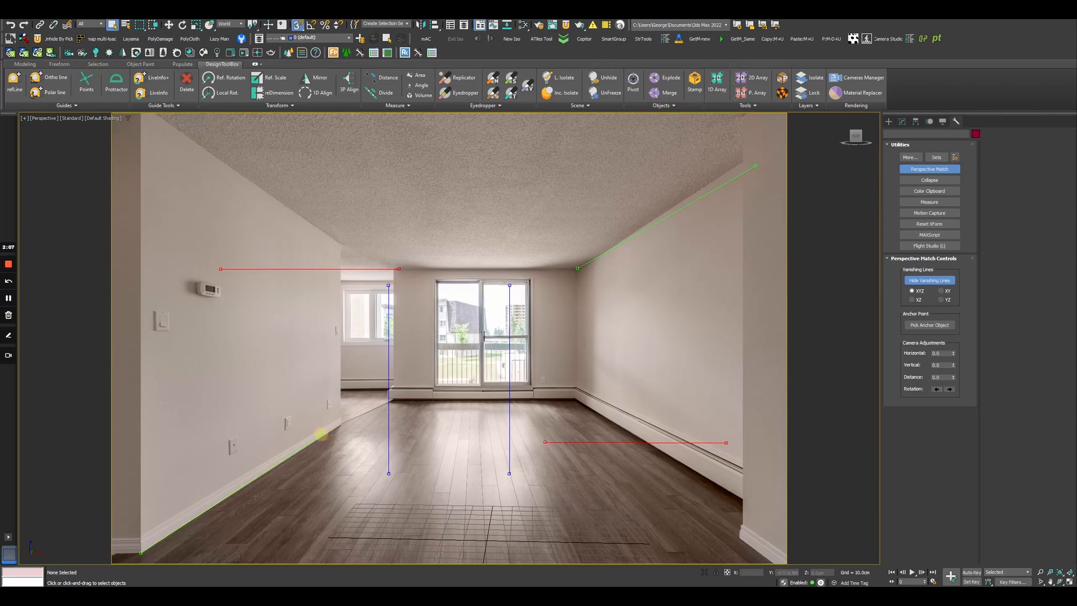
drag(756, 165, 754, 159)
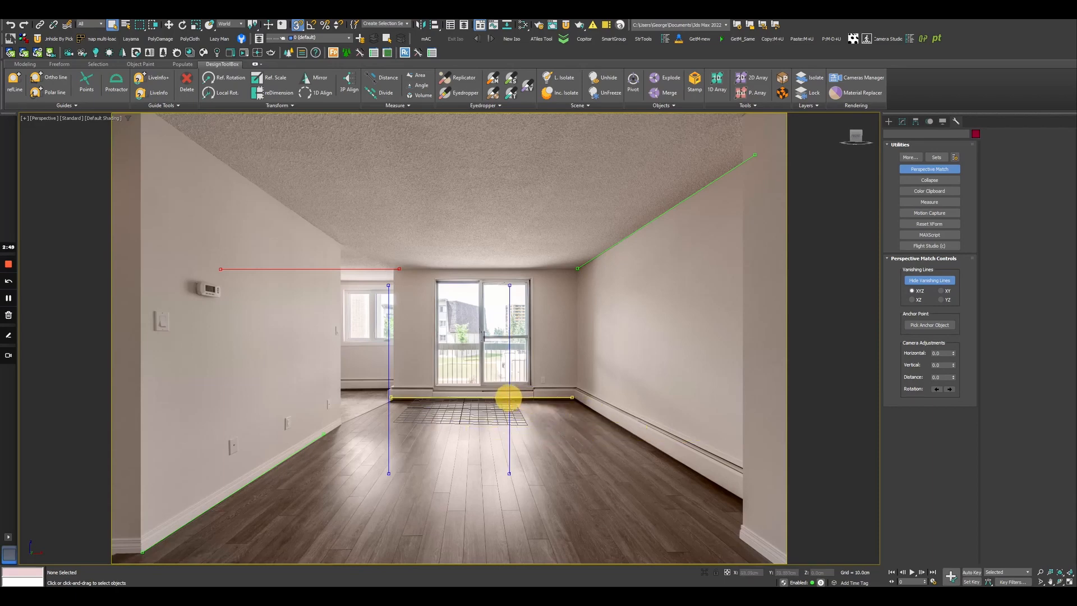
drag(508, 397, 529, 270)
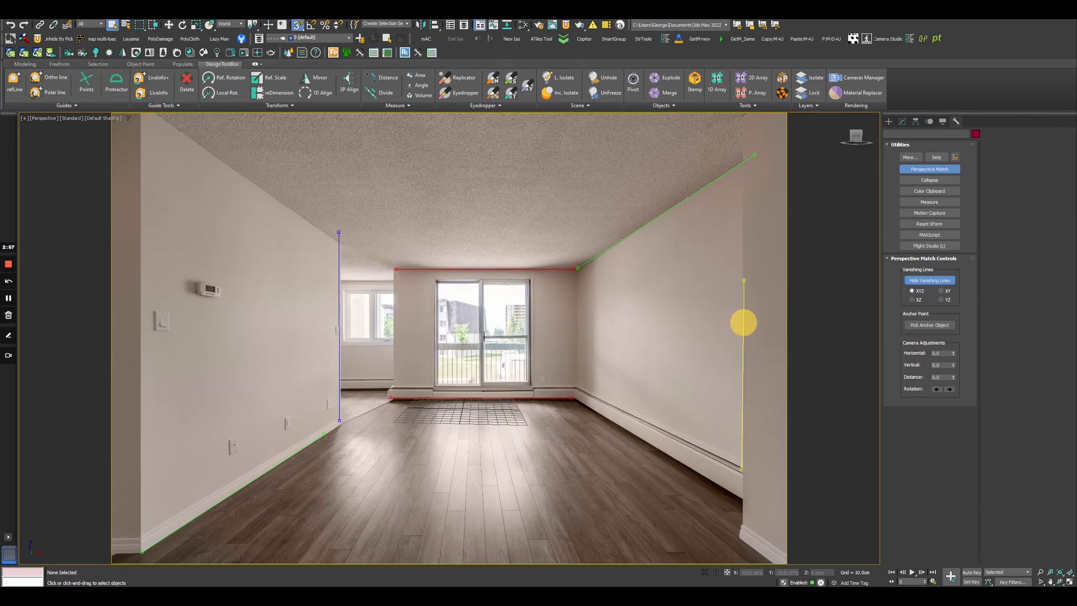
drag(744, 322, 578, 306)
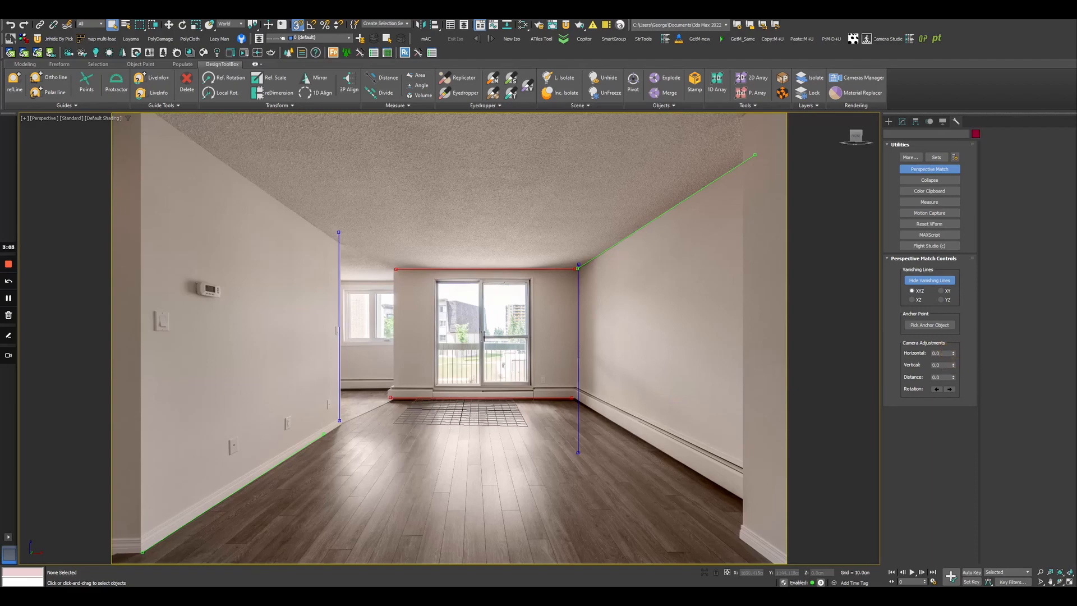
Draw a box in the right back corner and give it a height of 245 cm
drag(942, 353, 942, 362)
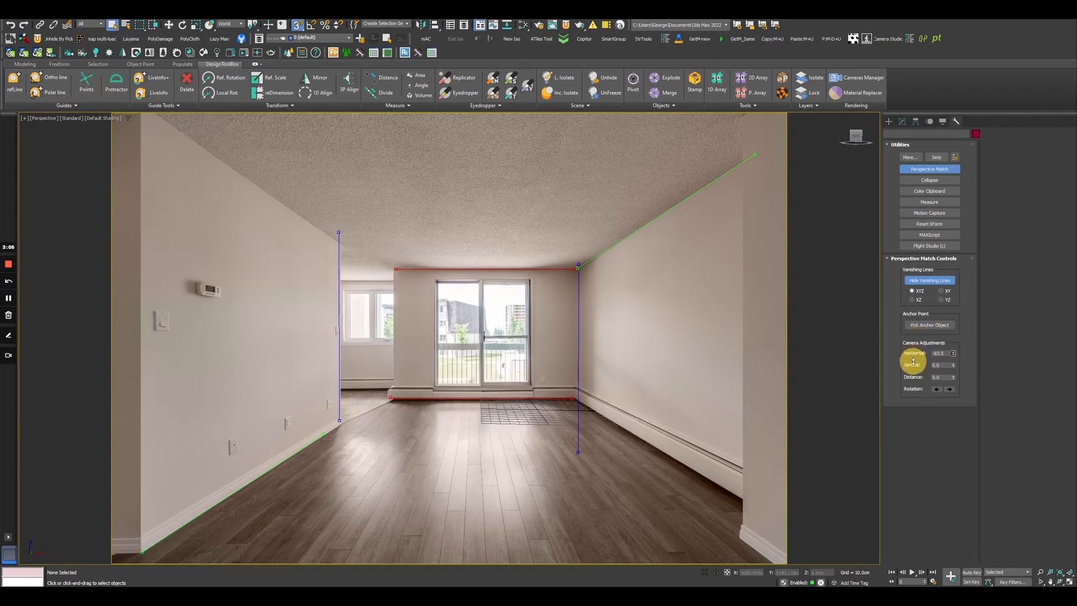
click(888, 121)
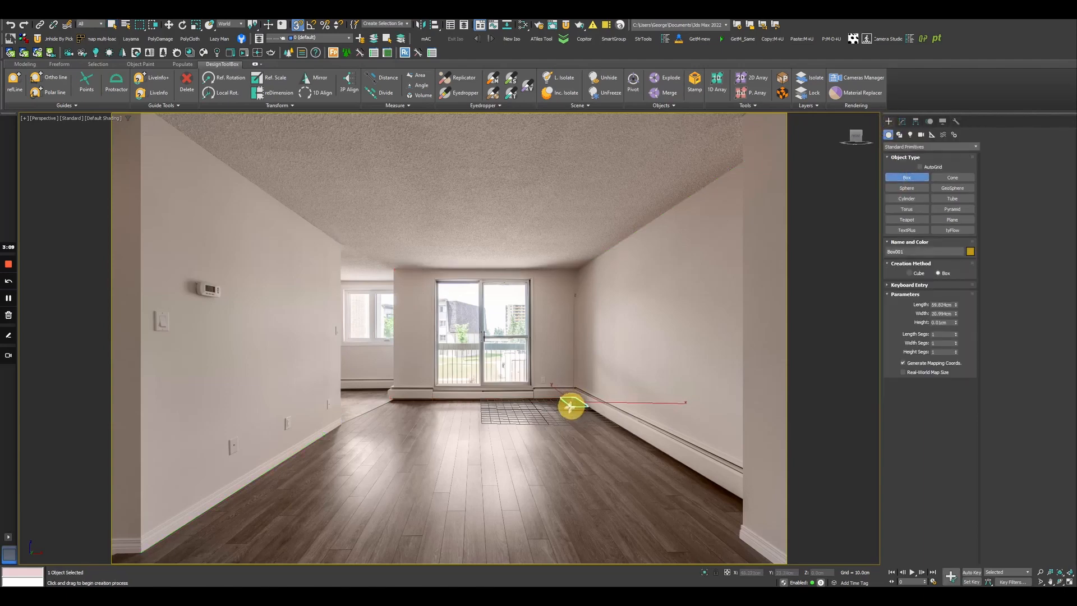
drag(570, 407, 561, 413)
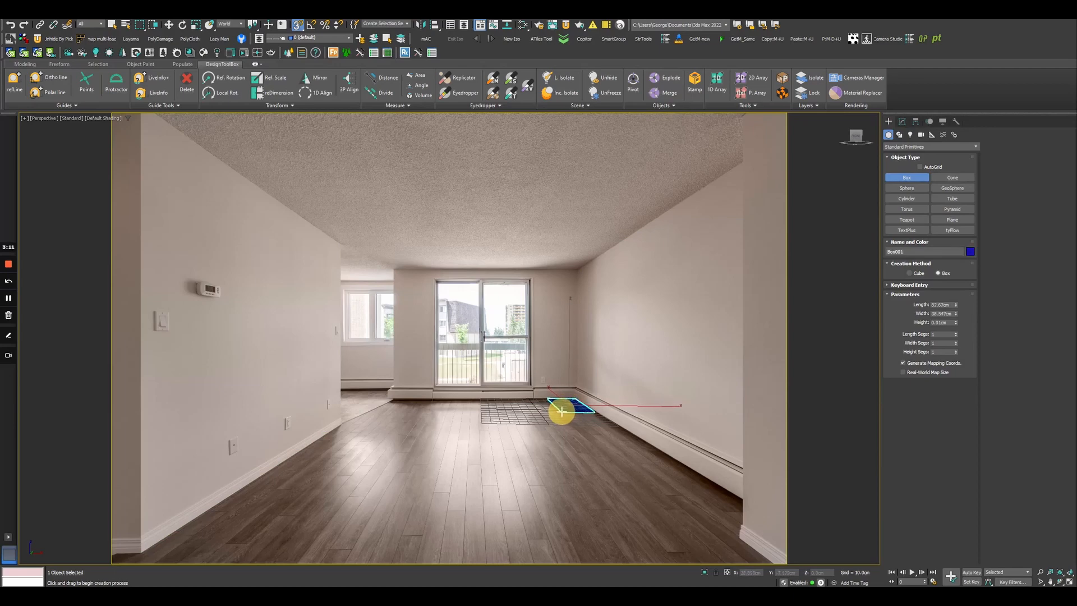
drag(563, 412, 584, 281)
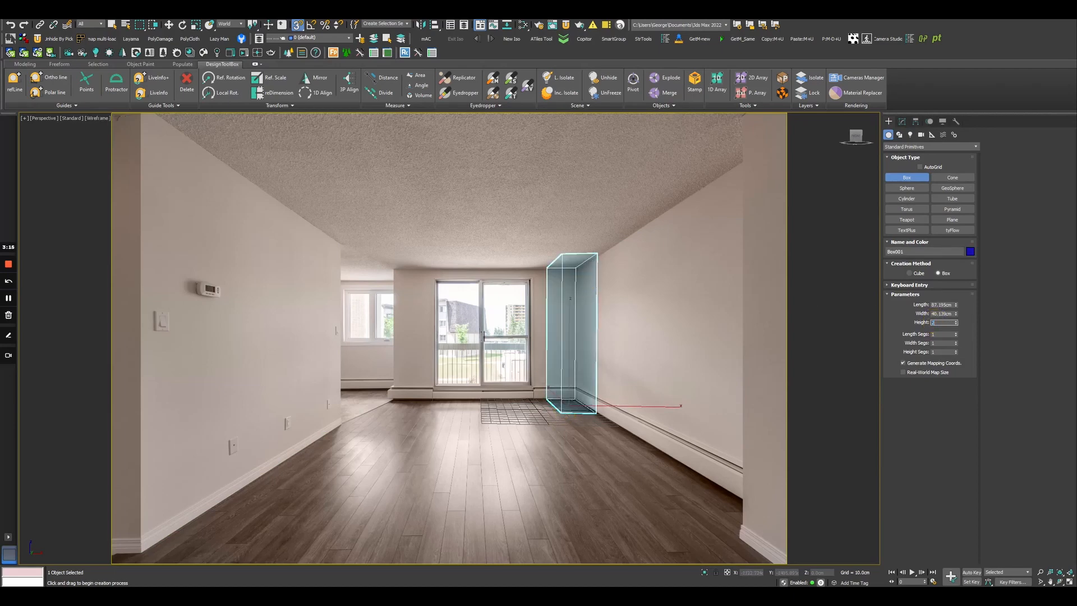
text(245.0cm)
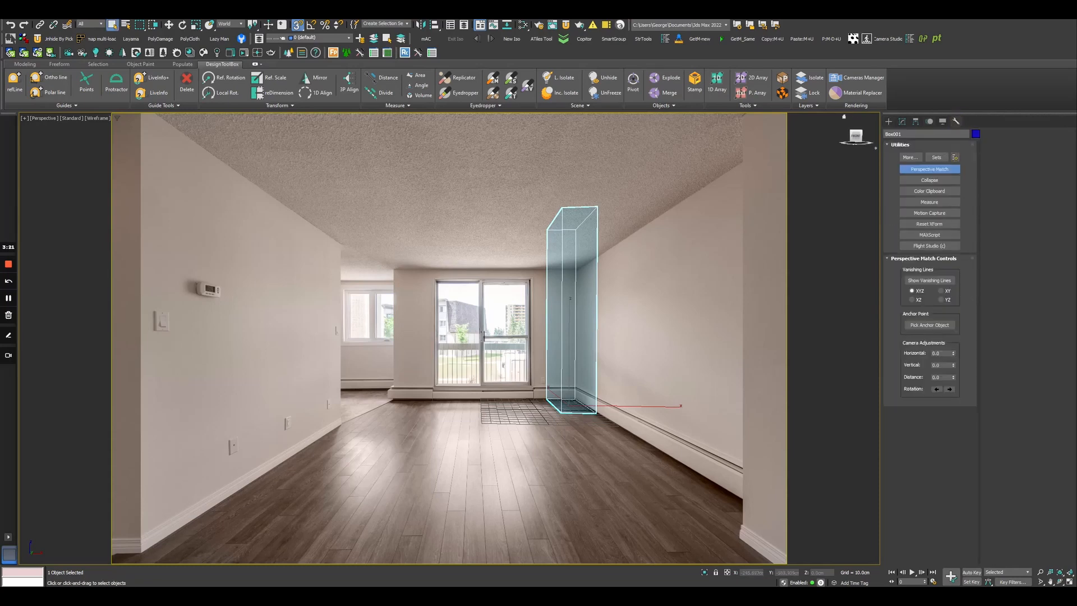
Show vanishing lines, pick Box001 as anchor, and tune camera distance until it fits the corner
click(929, 279)
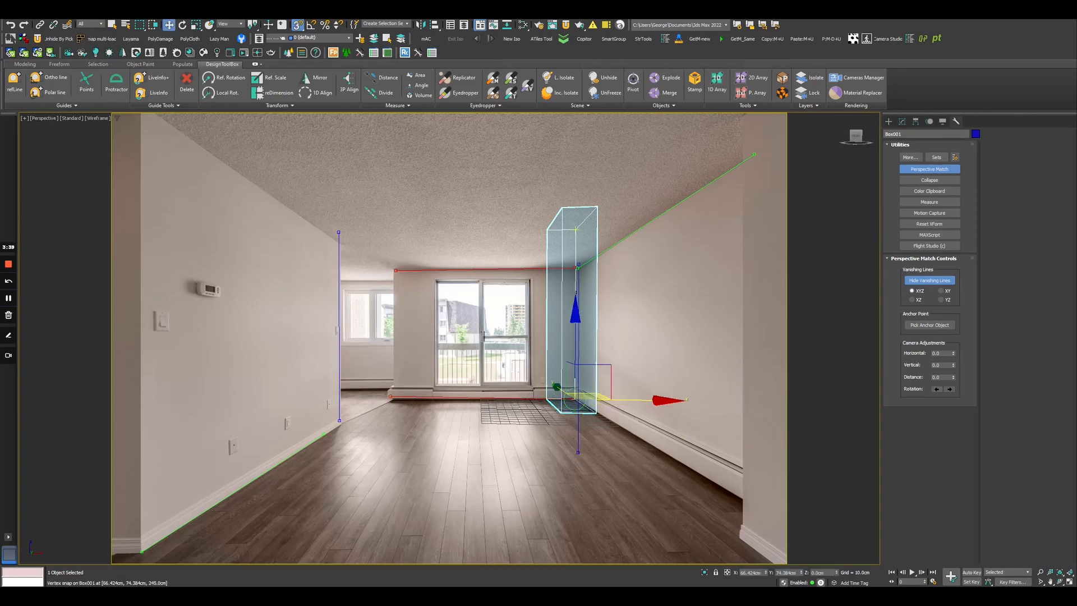
mouse_move(929, 324)
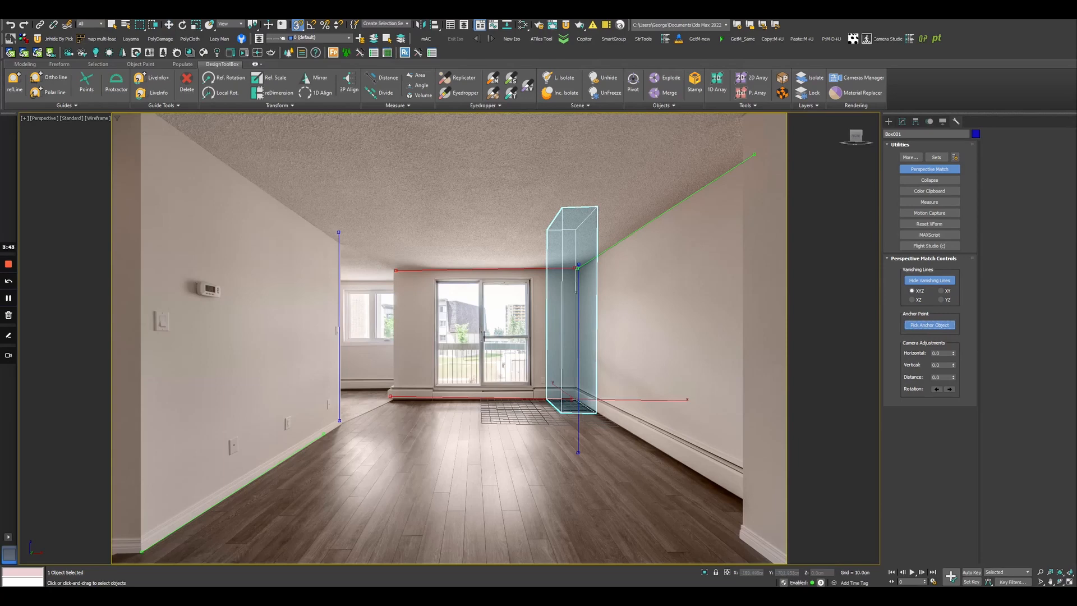
click(929, 325)
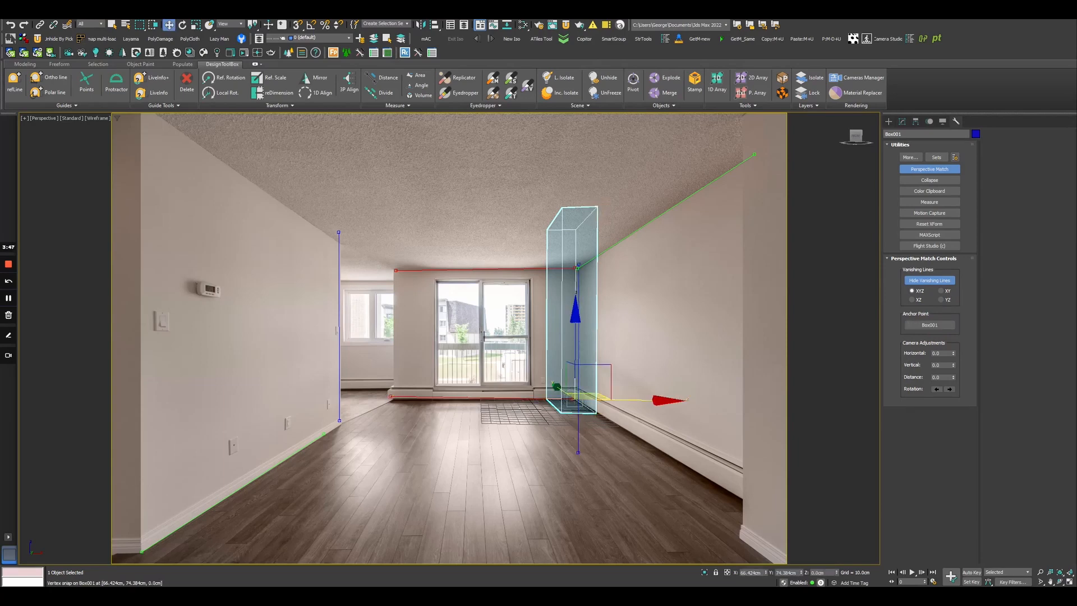
drag(942, 376, 942, 385)
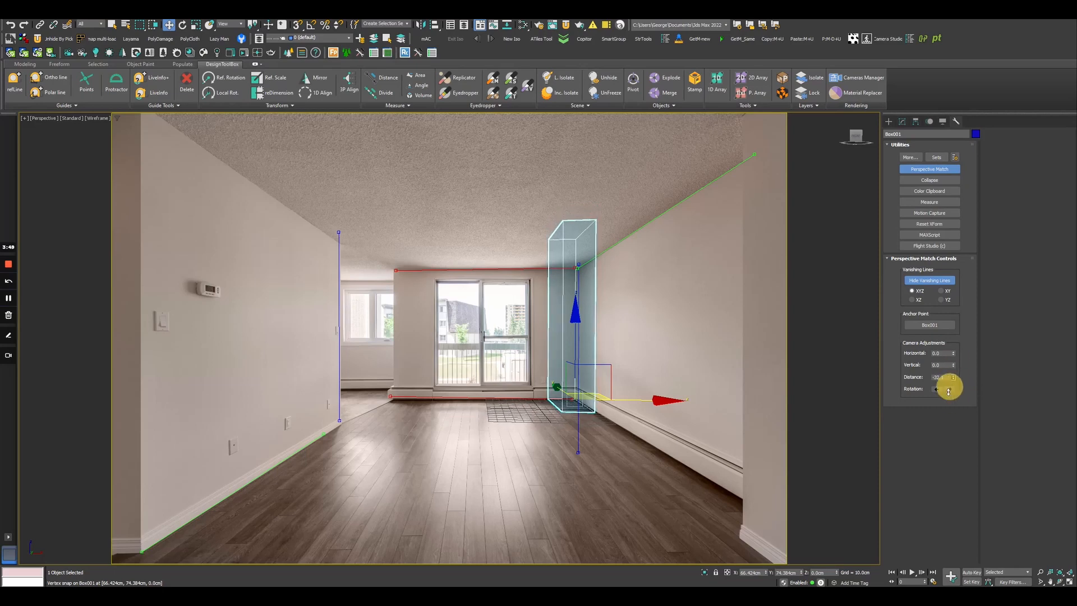
drag(945, 376, 970, 384)
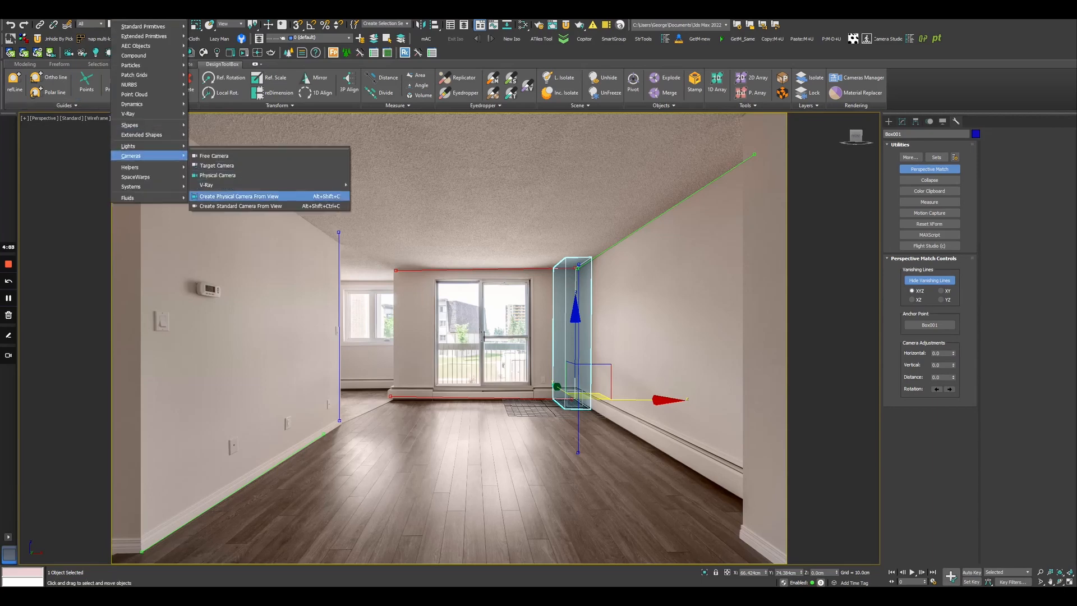
Create a physical camera from view, hide vanishing lines, and check its Rotate locks in Link Info
click(239, 197)
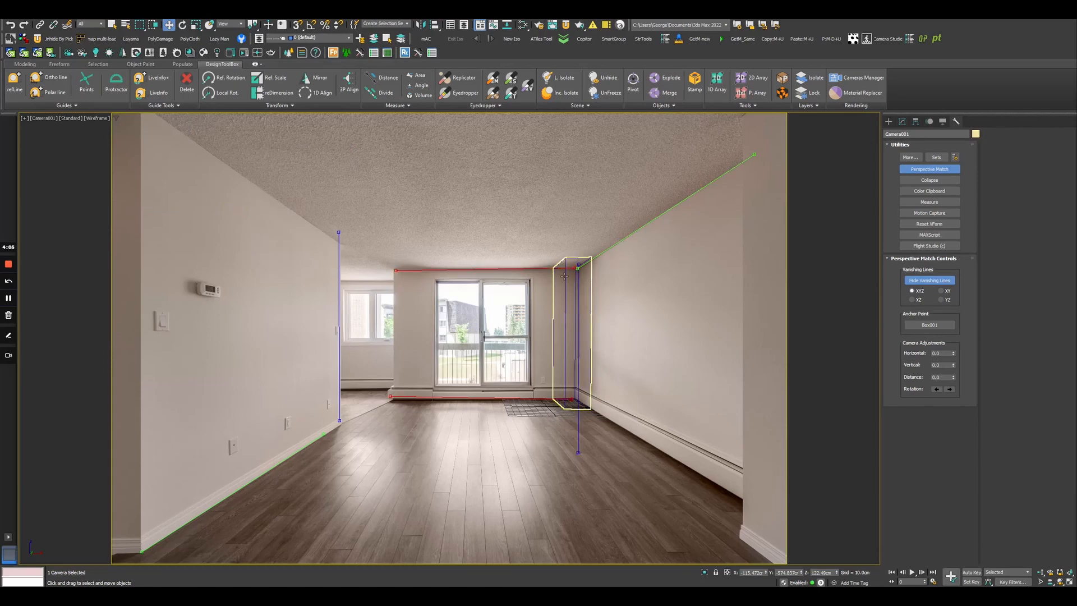
click(901, 121)
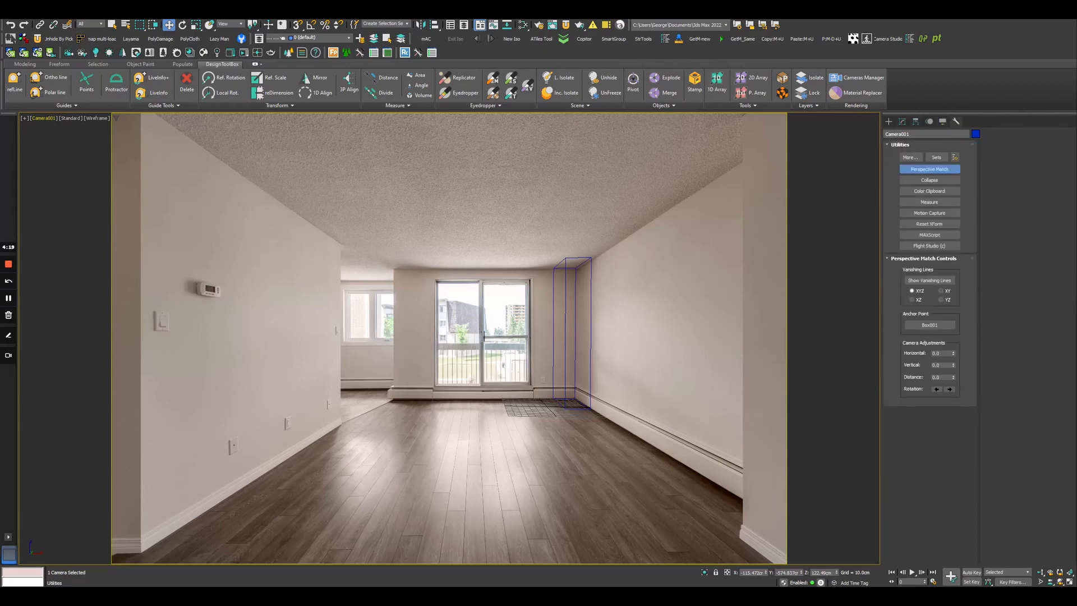
click(914, 121)
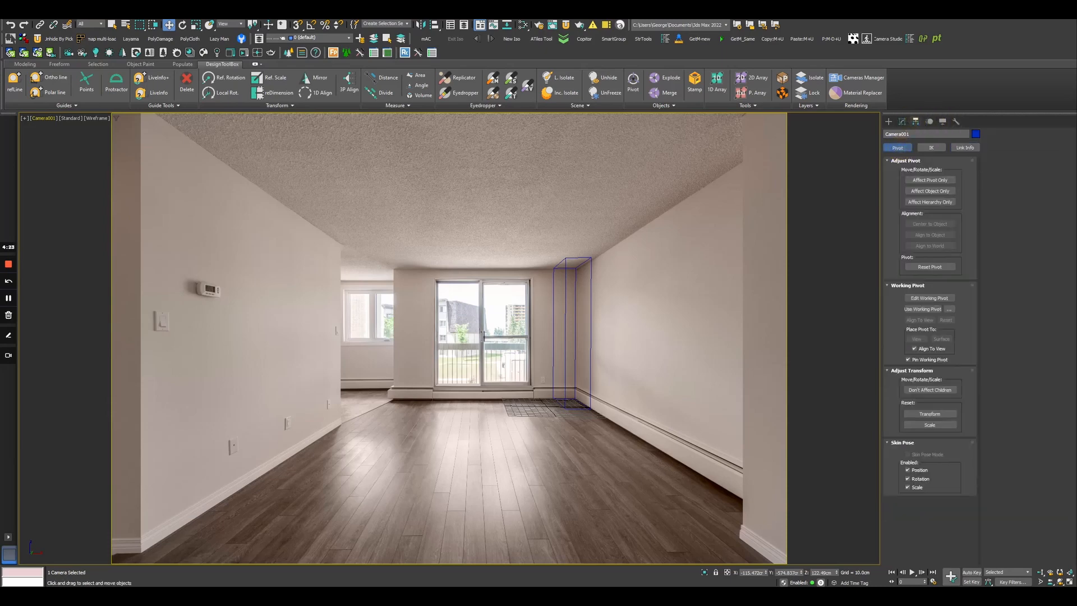
click(965, 147)
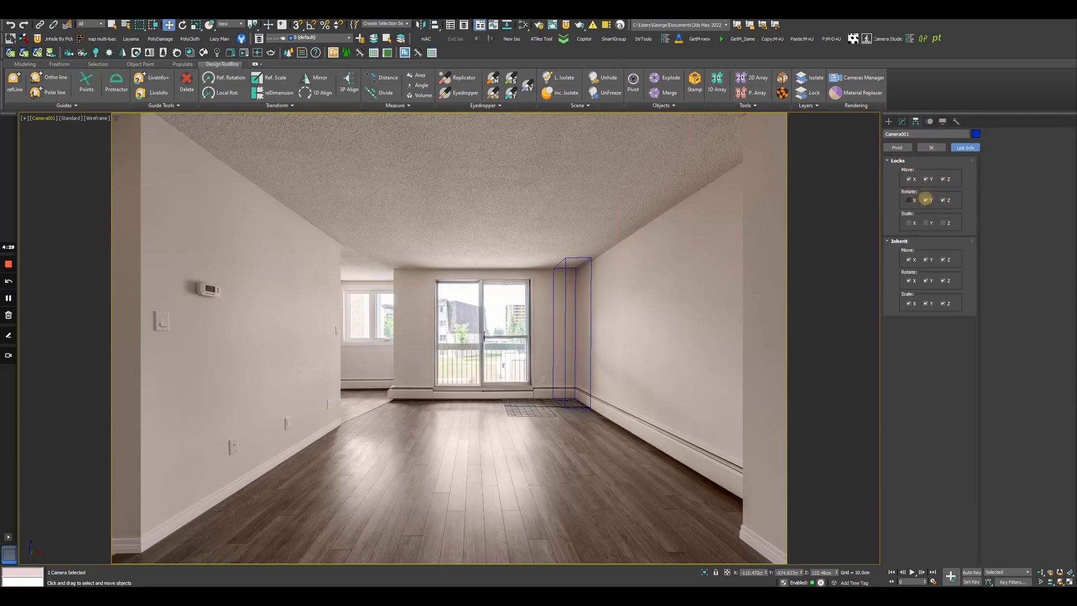
click(907, 201)
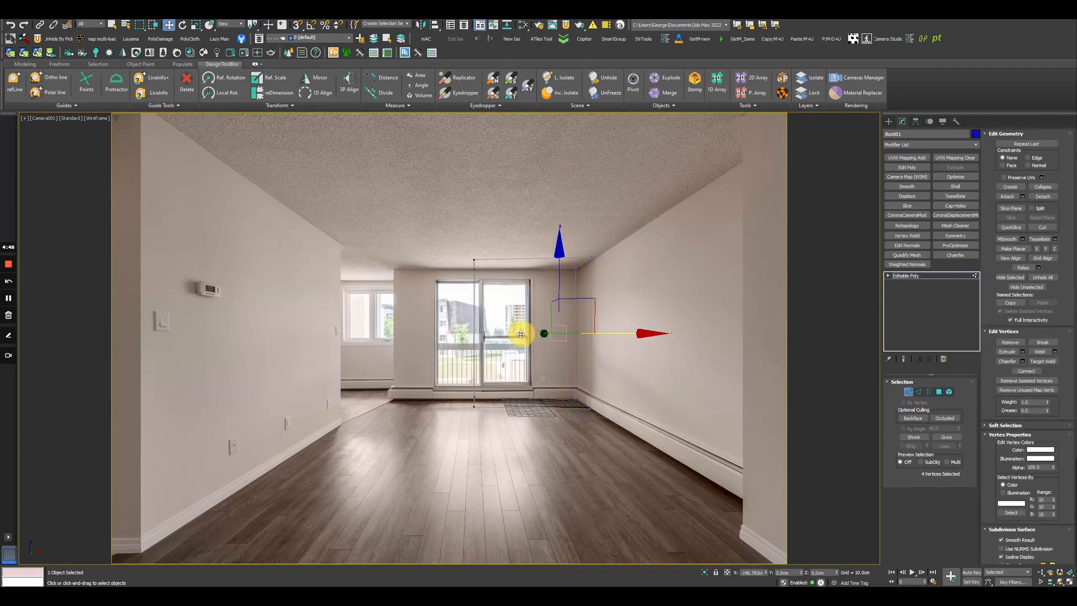
Move the box vertices to the left back corner and Shift-drag edges into left-wall faces
drag(521, 334, 440, 336)
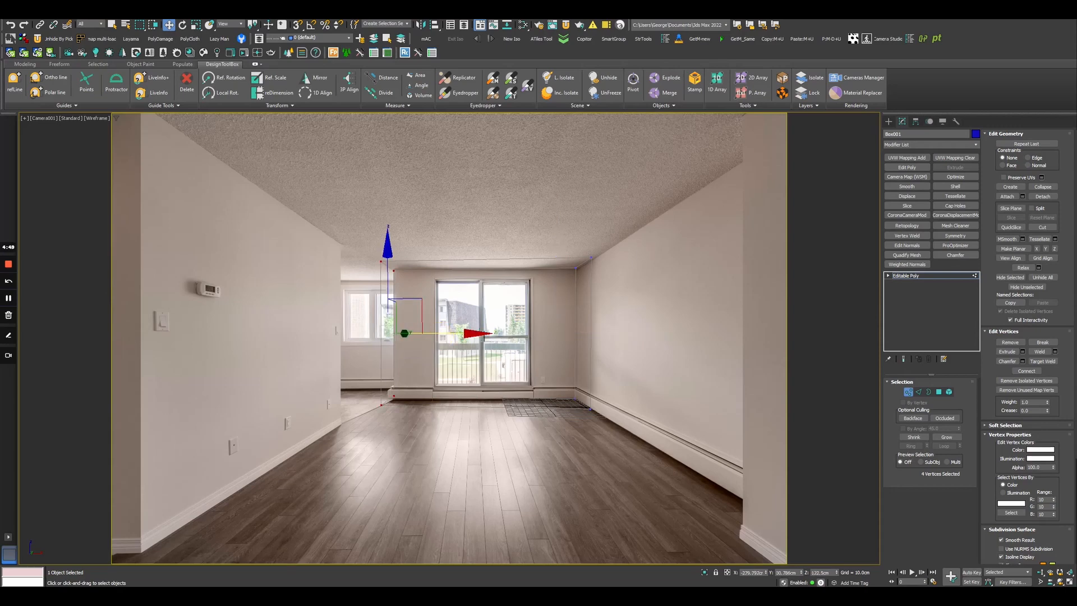
drag(404, 333, 632, 334)
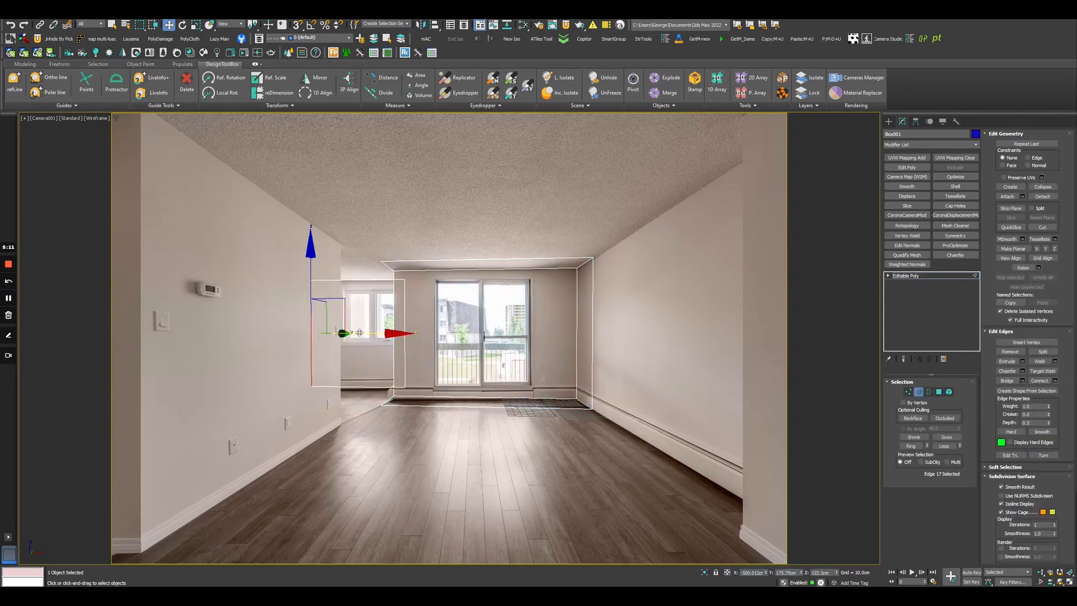
drag(371, 334, 316, 334)
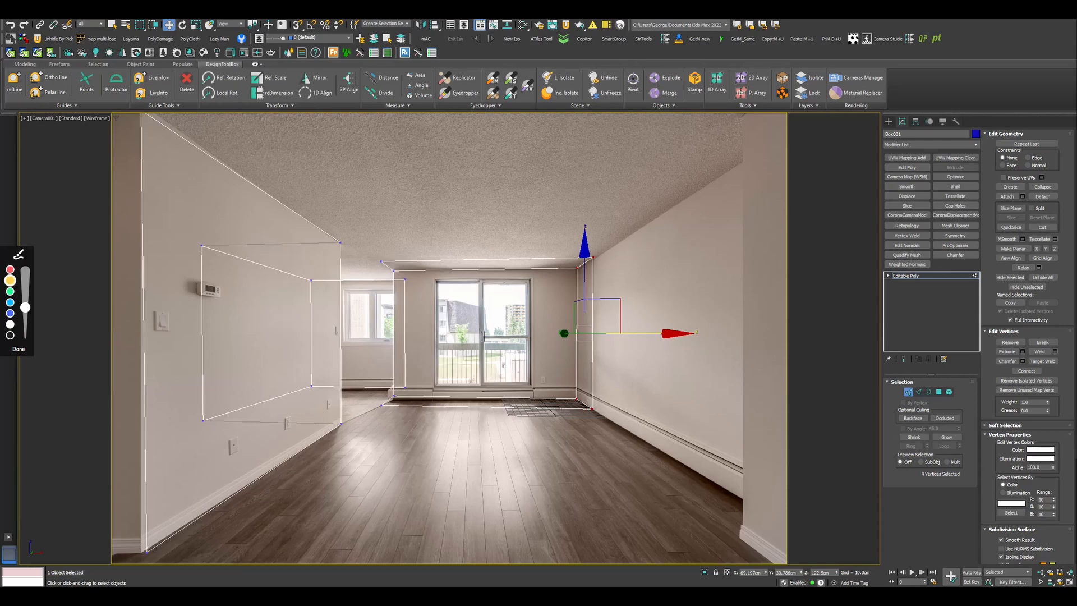
Select and move vertices and edges to check the wall corners against the photo
drag(412, 258, 618, 385)
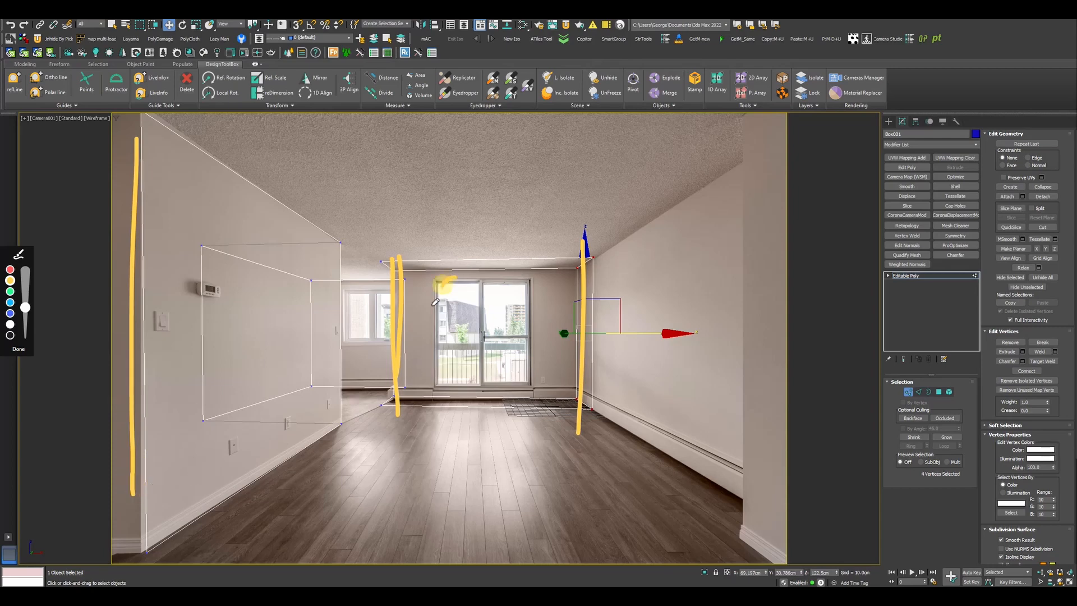
drag(426, 295, 481, 364)
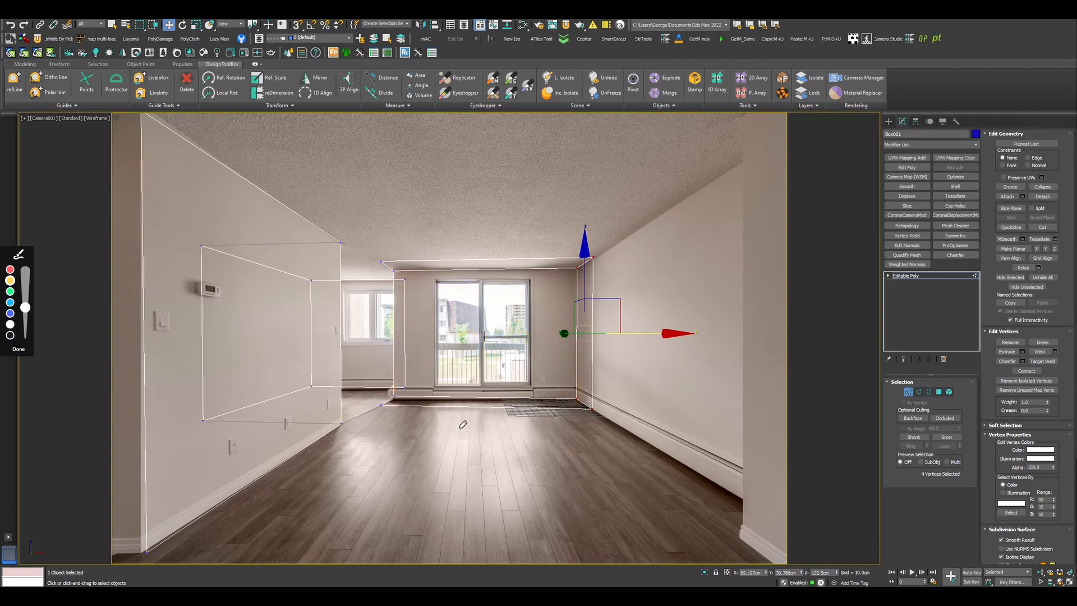
mouse_move(414, 380)
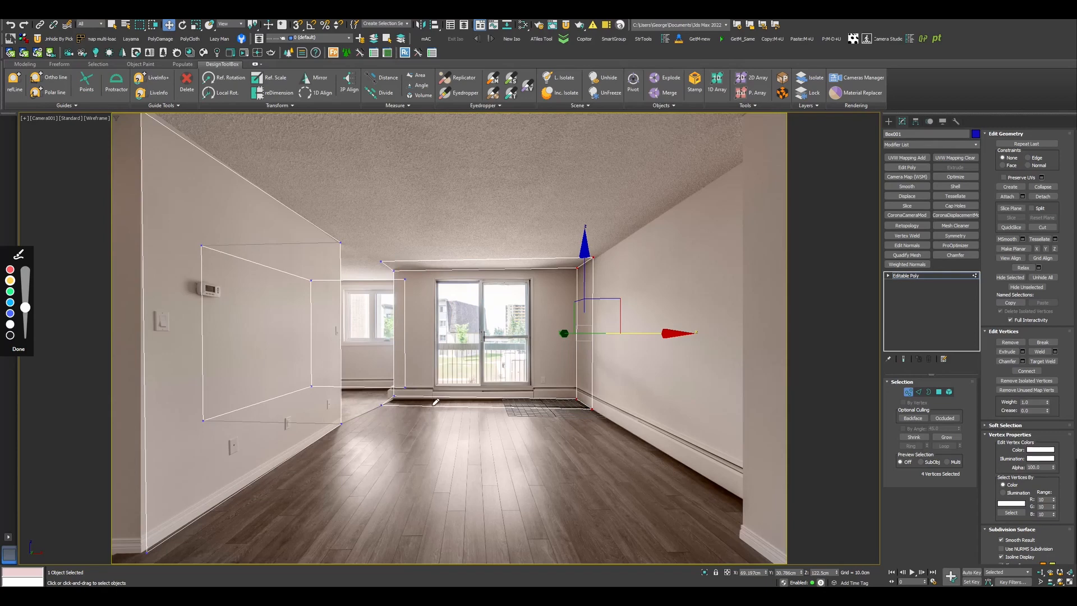
mouse_move(579, 378)
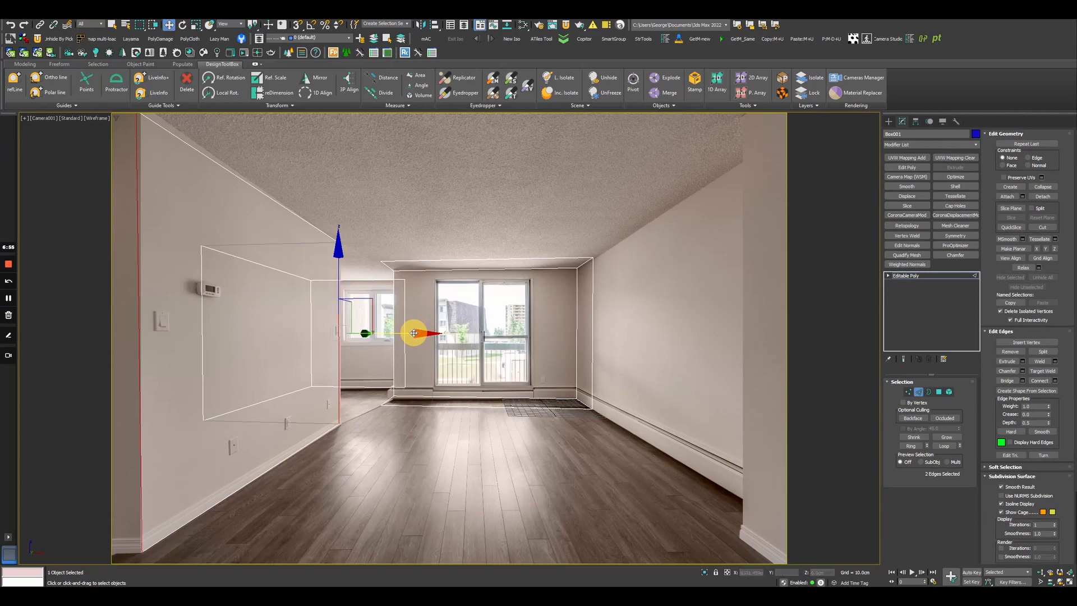
Select the room box's corner vertices and scroll to the Perspective Match controls
click(909, 392)
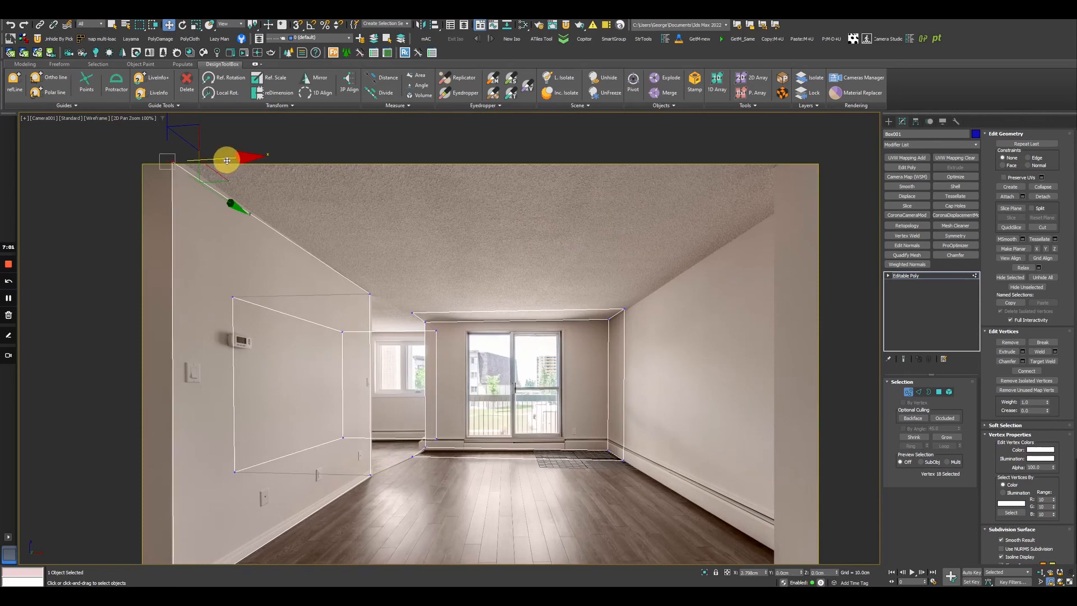
drag(226, 160, 232, 162)
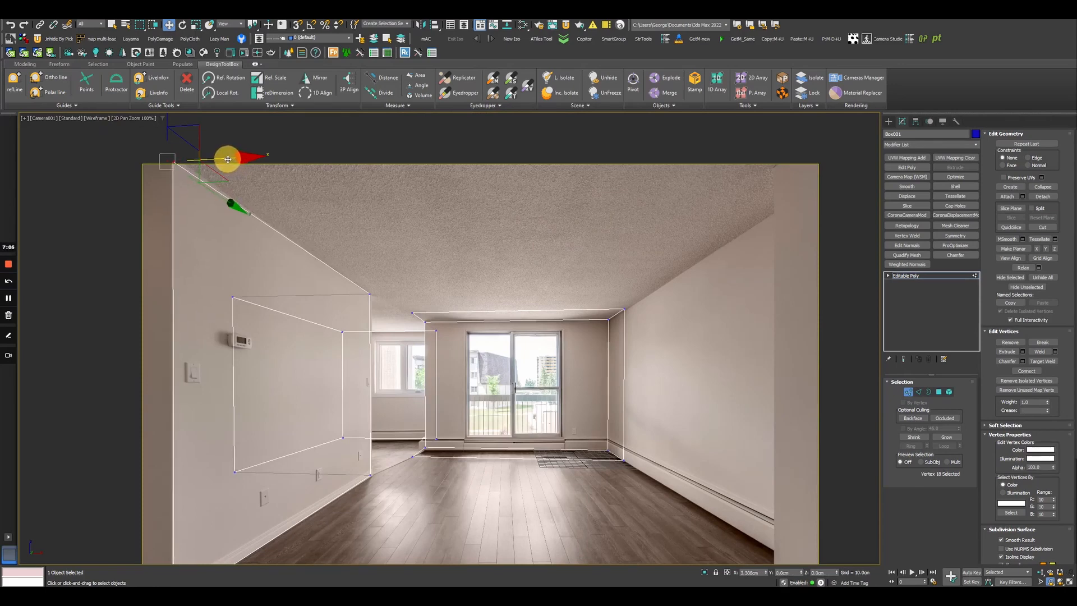
scroll(down, 3)
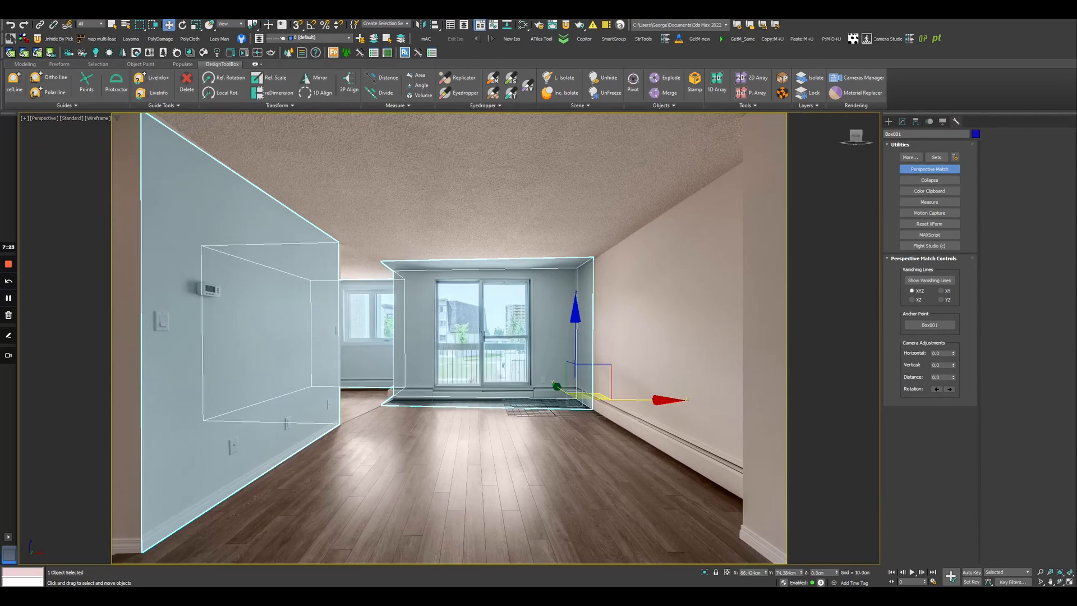
Switch the viewport to Camera001 from the viewport label menu
click(38, 118)
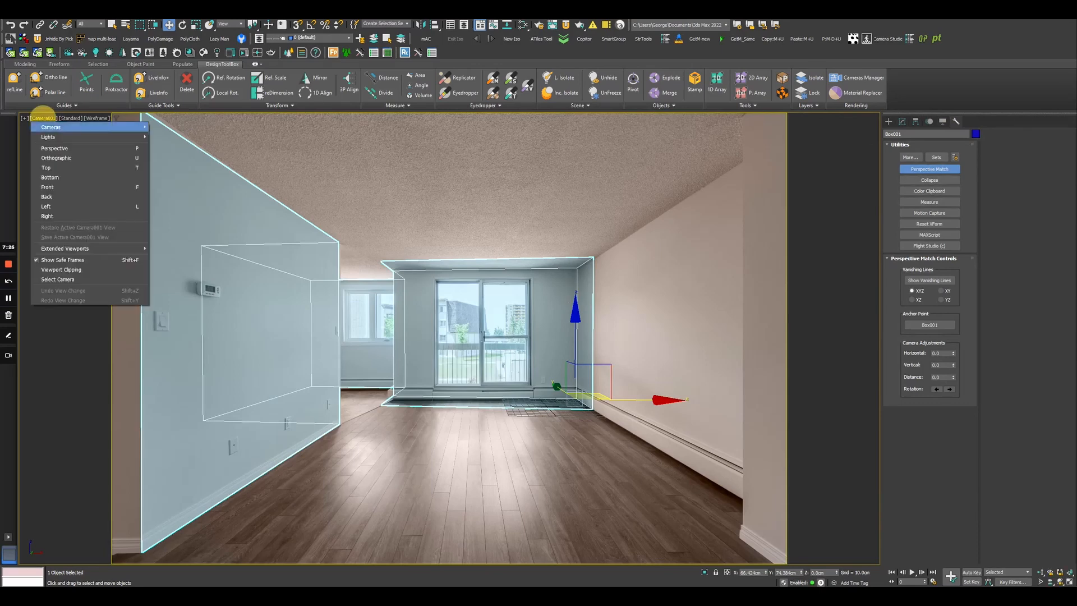
click(54, 148)
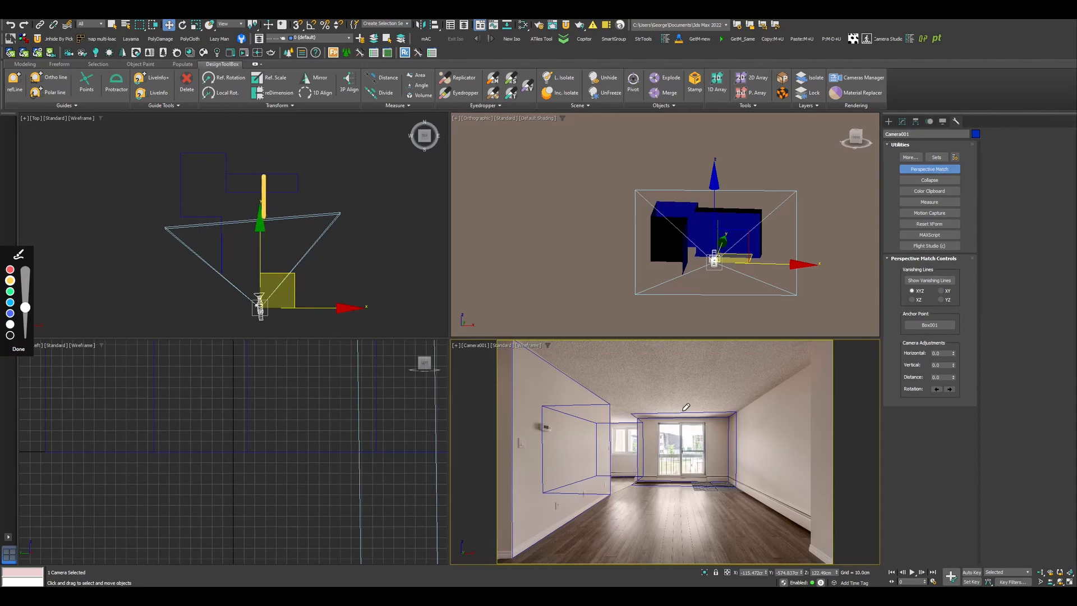
Drag in the maximized Perspective view to leave the box wireframe deselected over the photo
drag(684, 413, 676, 515)
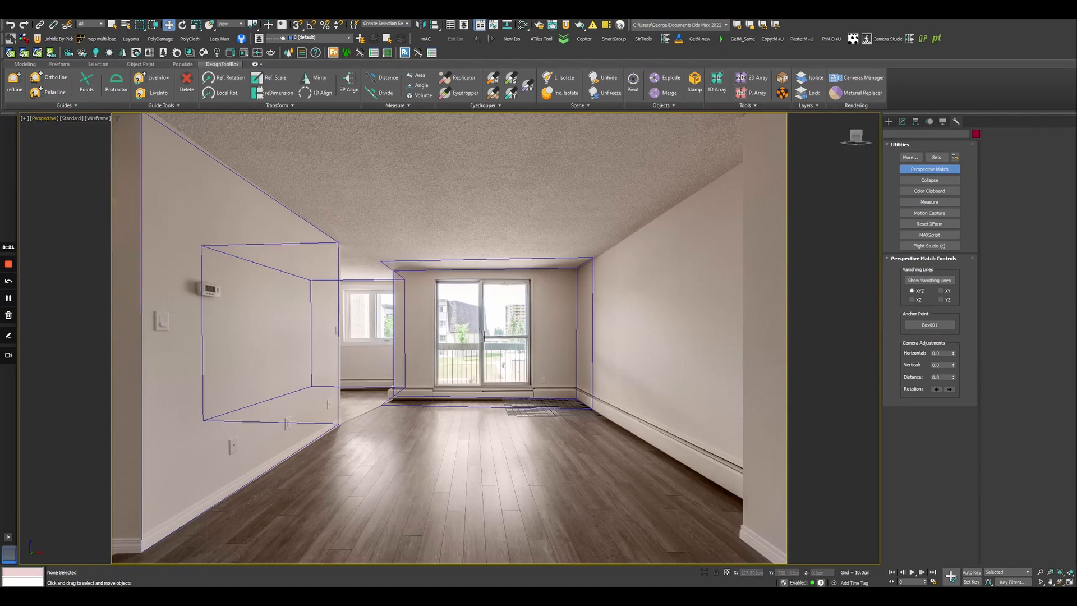
click(930, 280)
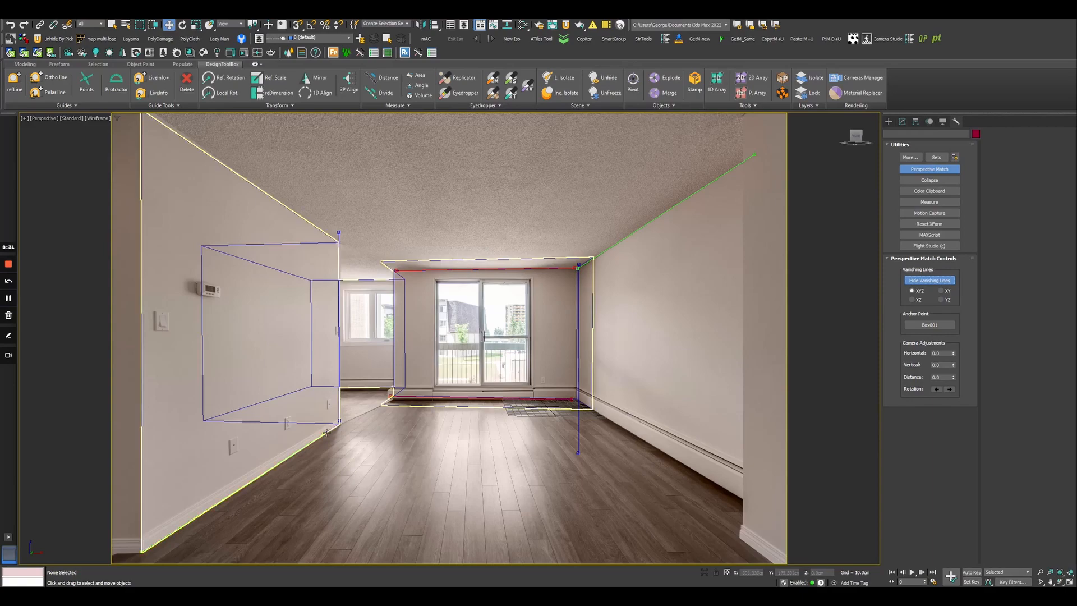
drag(326, 432, 326, 433)
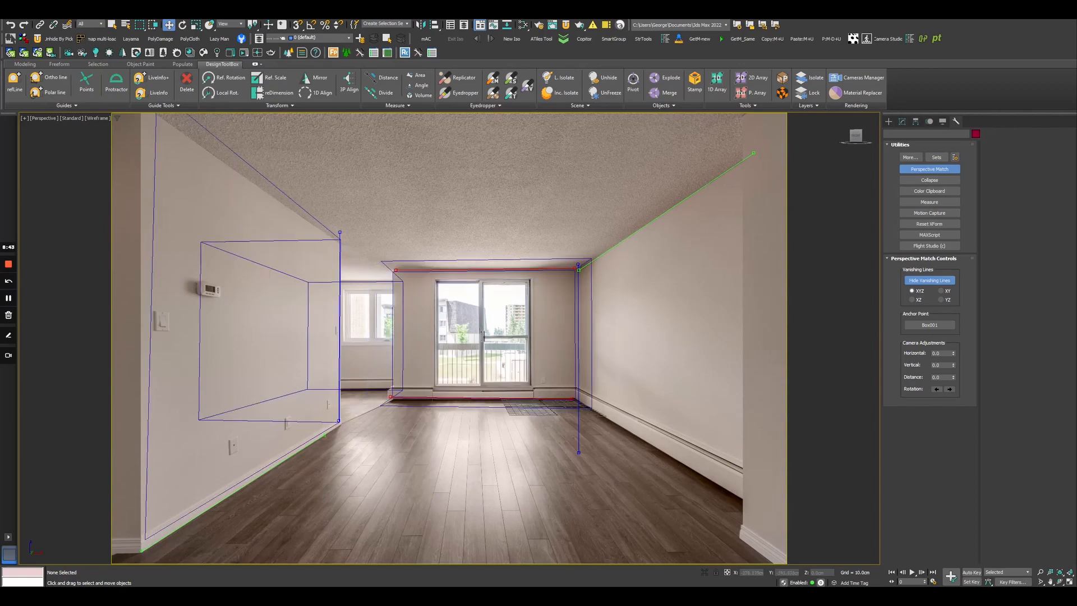
click(929, 281)
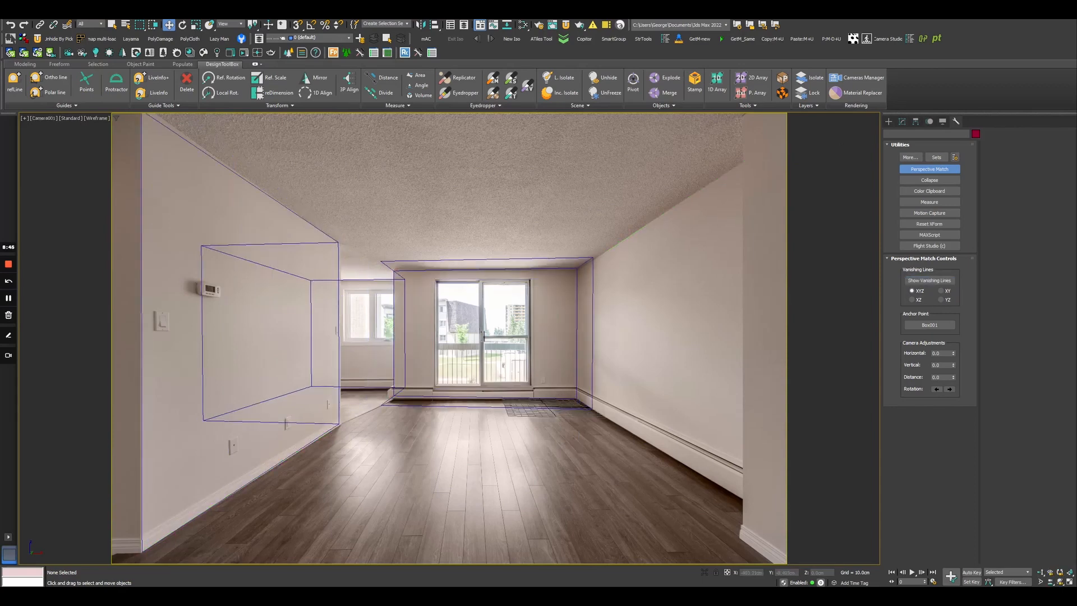
Re-enter vertex editing on the box and orbit to view it from outside
click(929, 280)
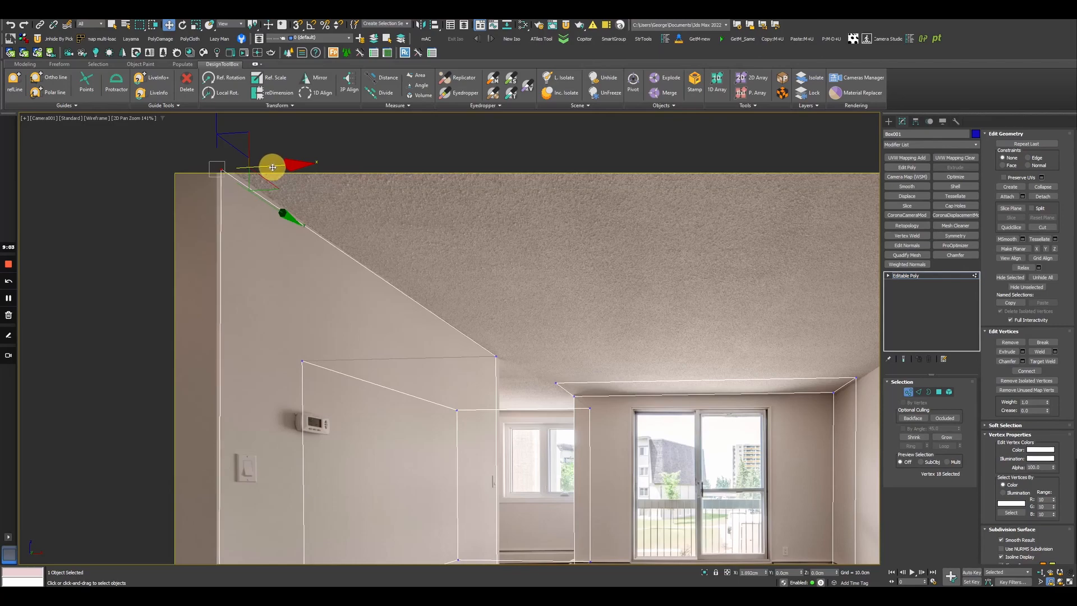
drag(272, 167, 280, 203)
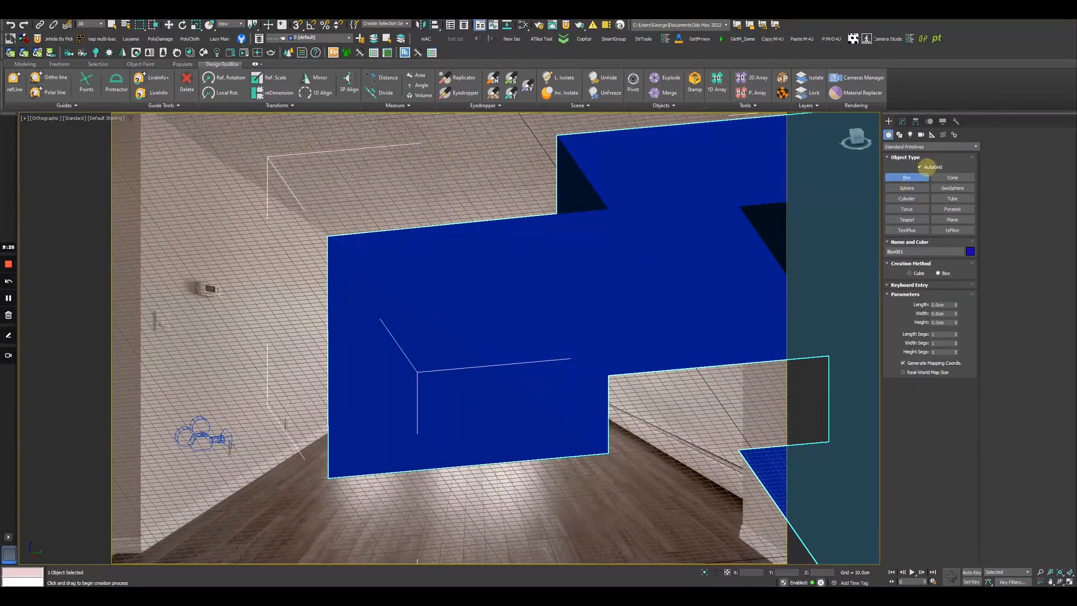
Draw a thin new box, then select the room box in the camera view
drag(426, 299, 471, 381)
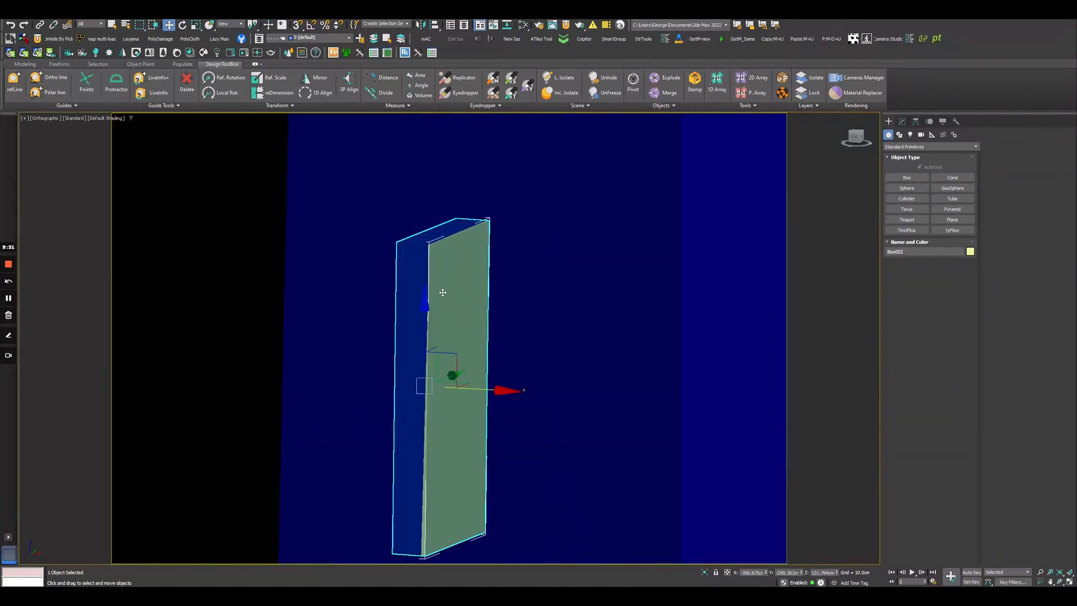
mouse_move(479, 392)
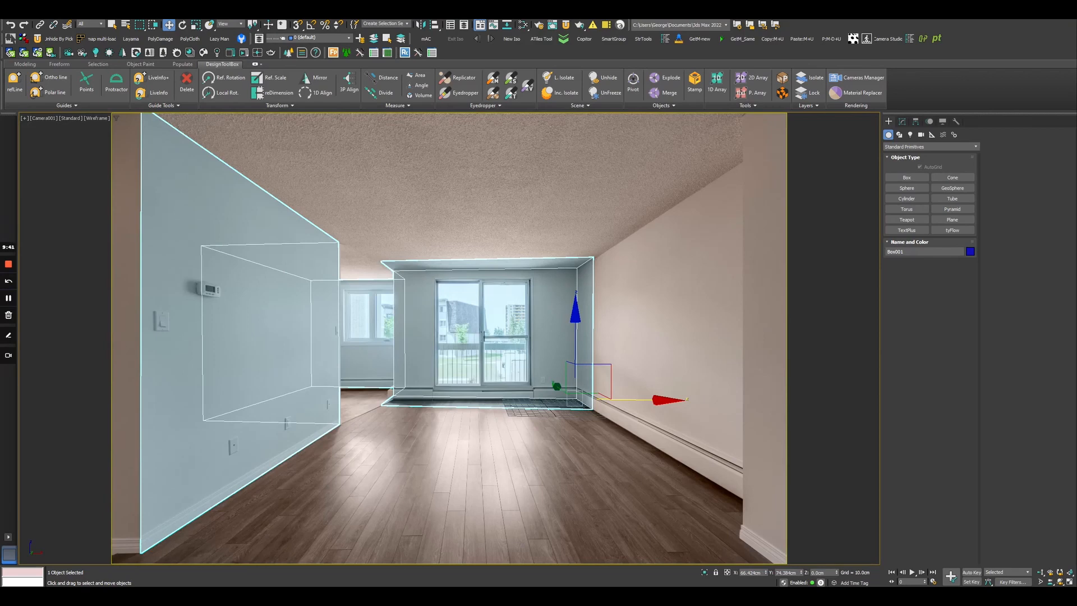
click(902, 121)
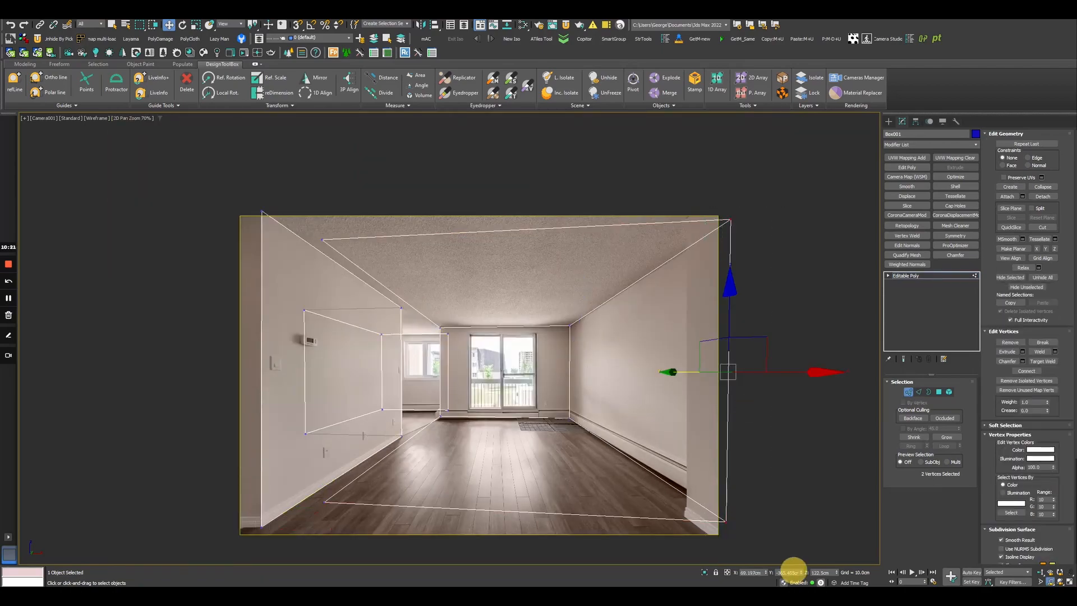
Select the left-wall vertex pair and toggle the maximized viewport with Alt+W
drag(726, 372, 775, 372)
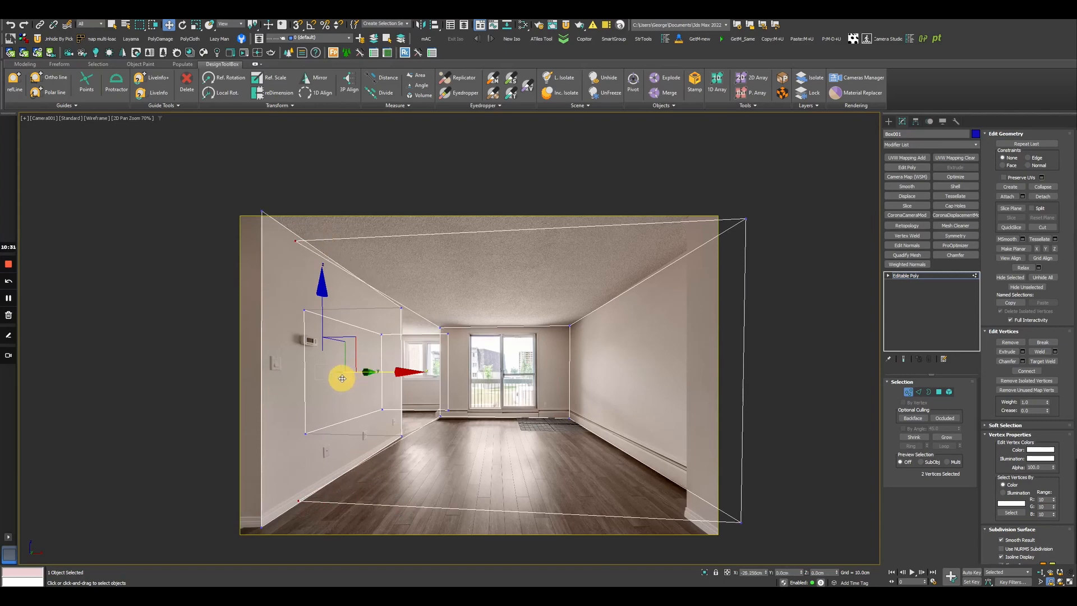
key(Alt+W)
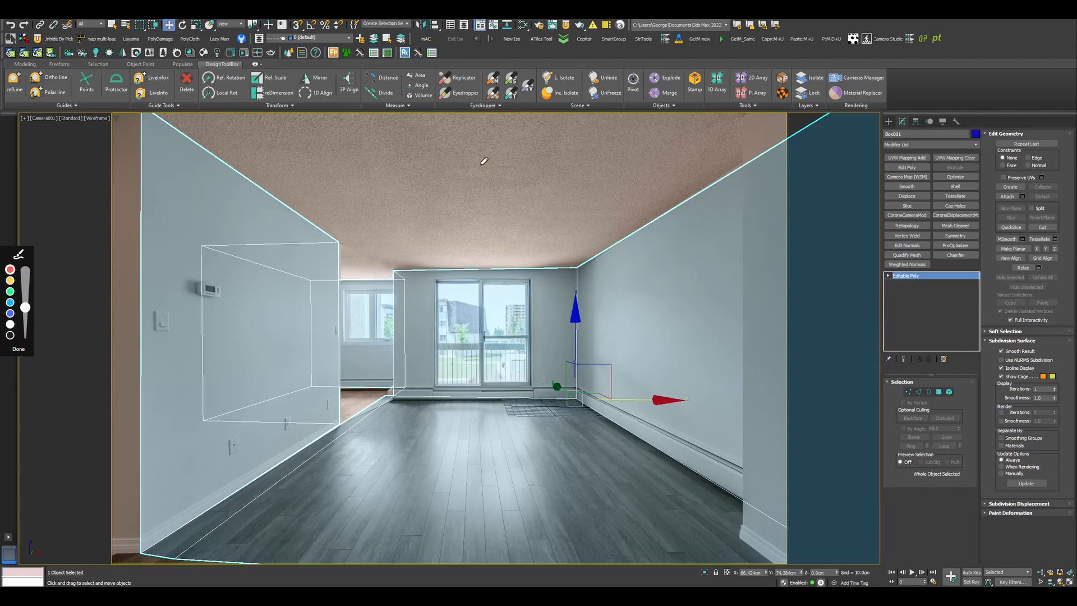
Draw a Circle shape in mid-room to form the round disc
click(483, 184)
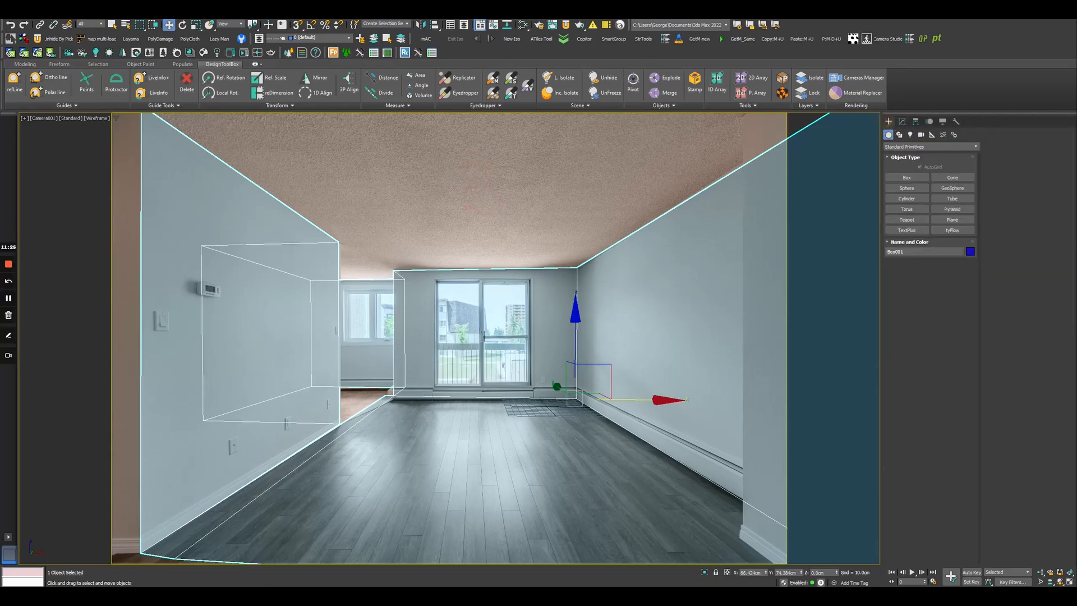
click(899, 134)
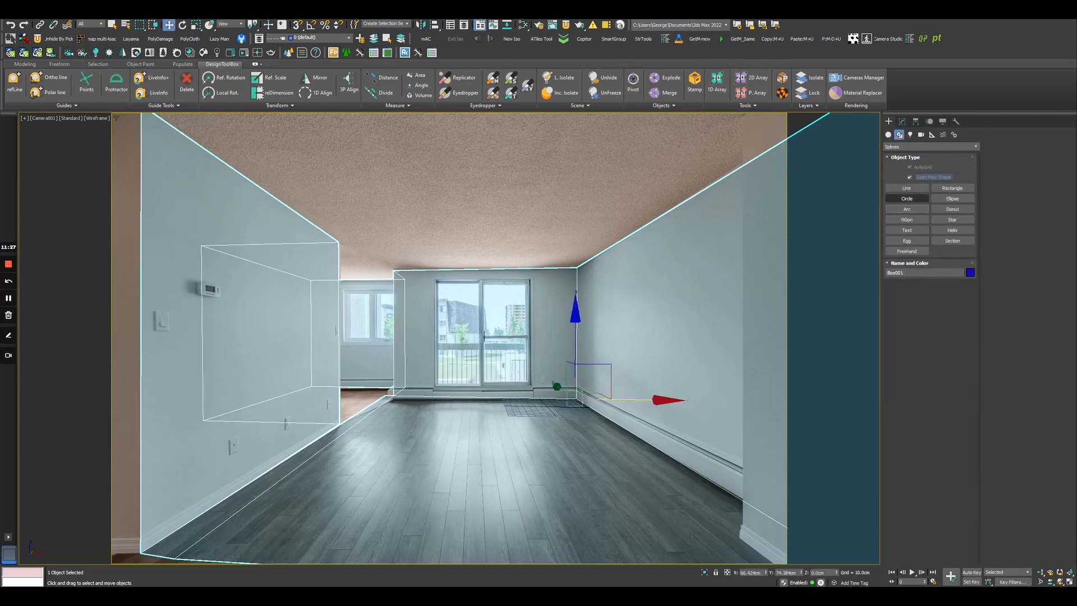
click(907, 198)
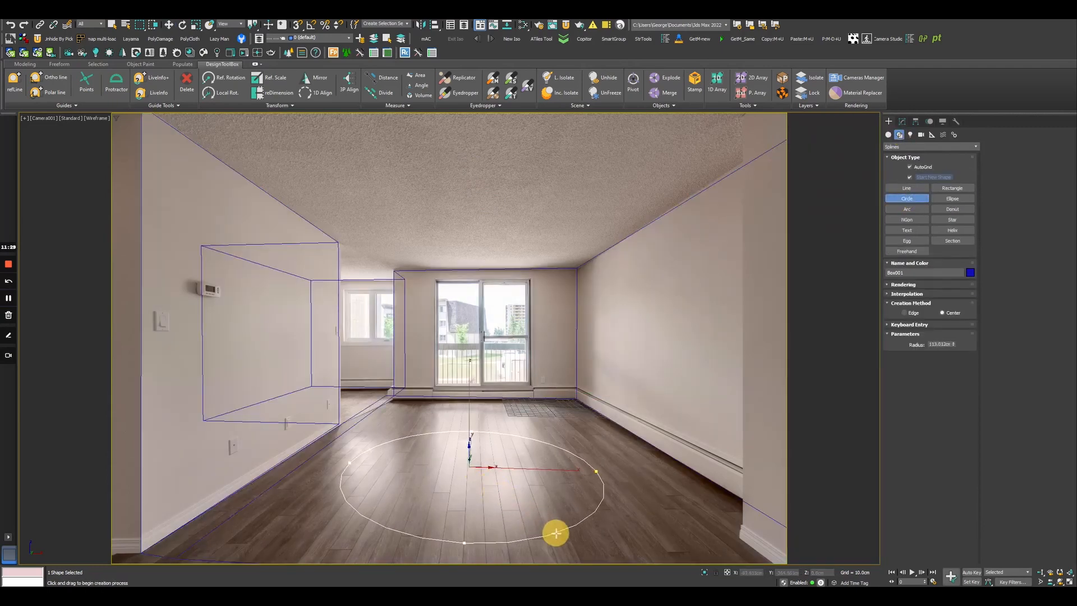
drag(555, 533, 576, 268)
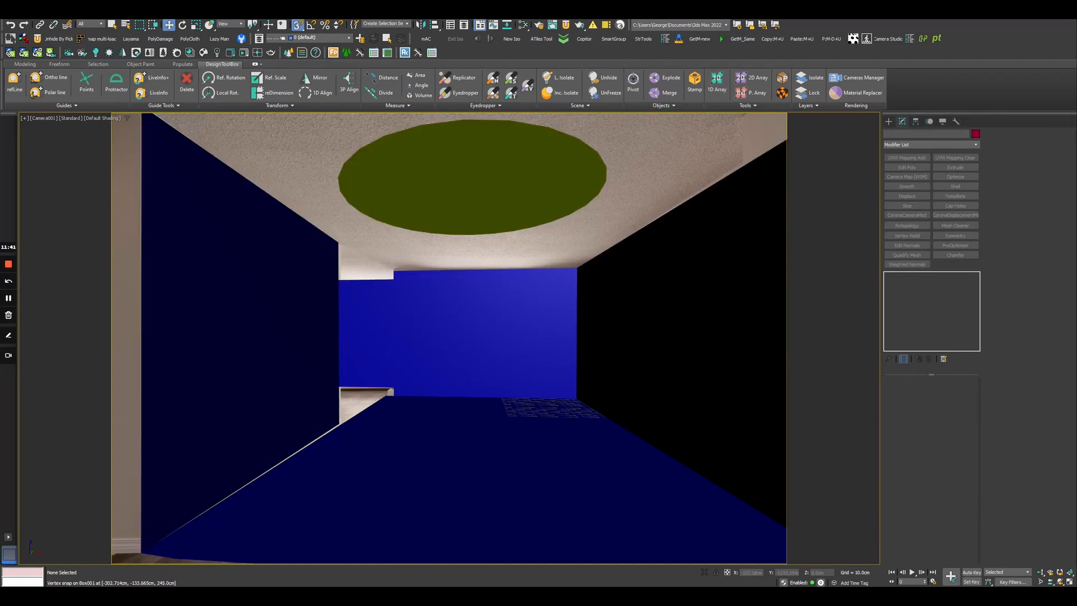
click(414, 168)
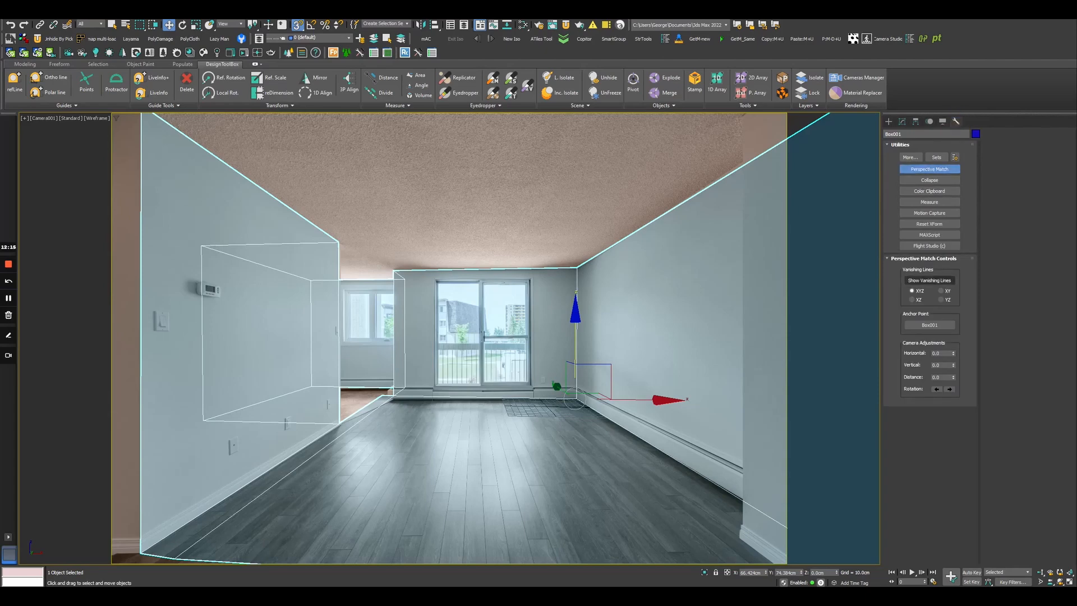
Display the XYZ vanishing lines over the room photo
click(929, 280)
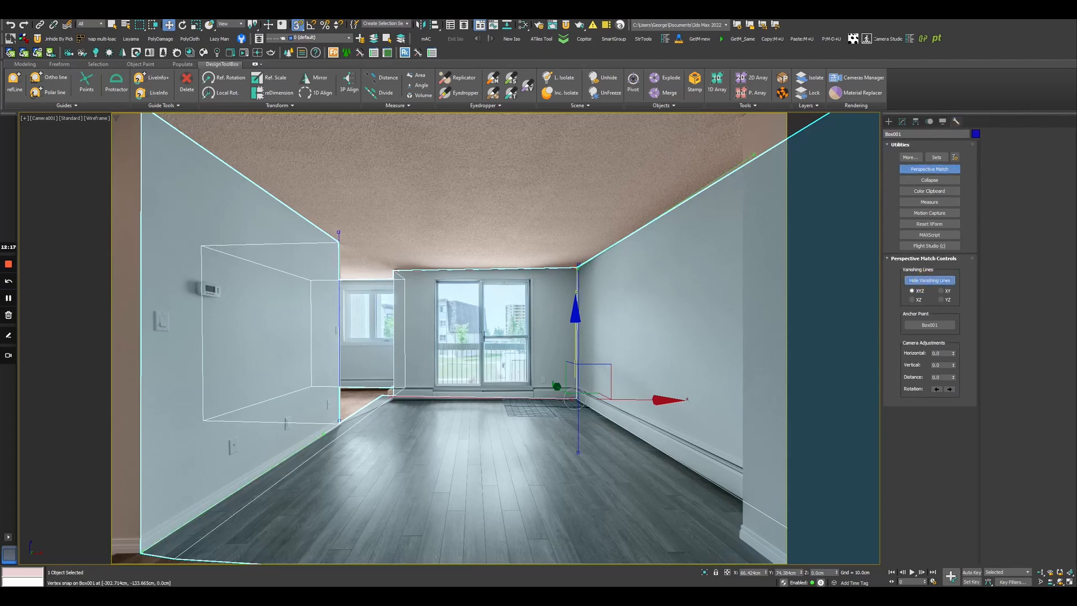